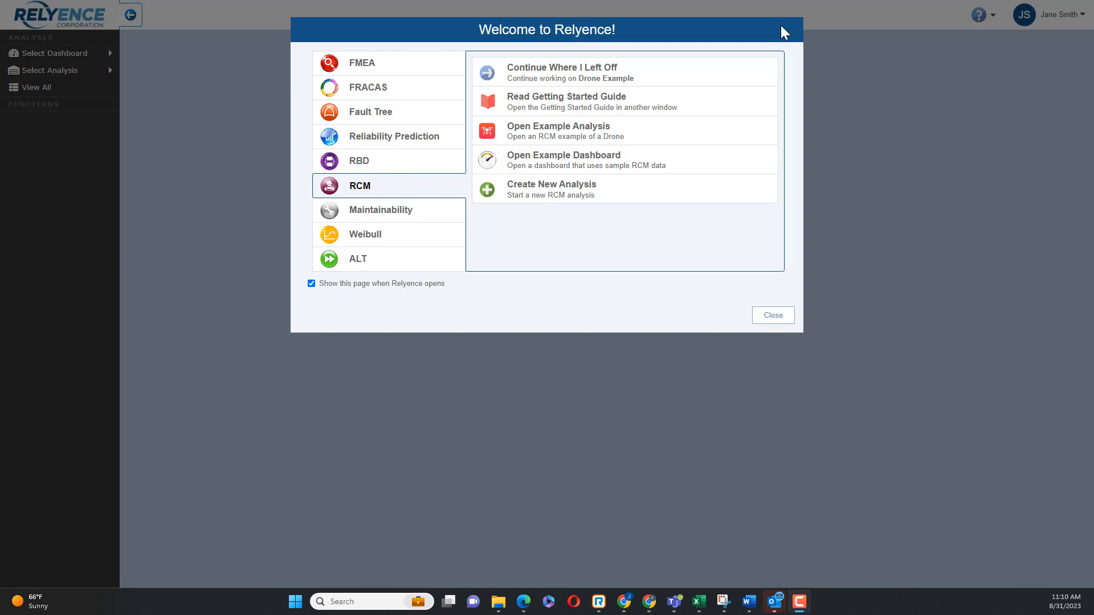
pyautogui.moveTo(654, 33)
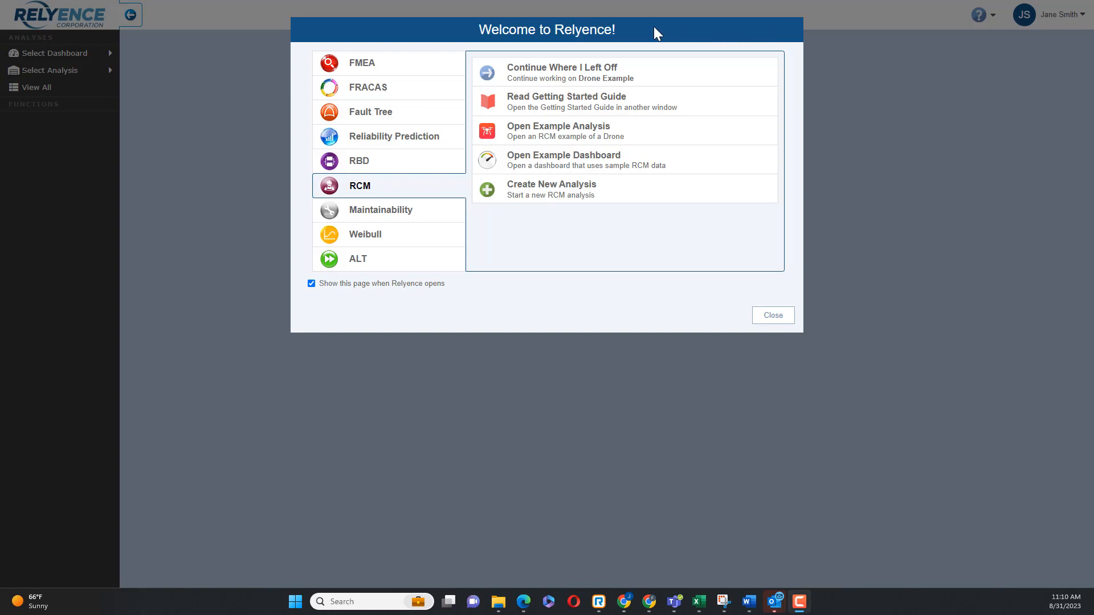
pyautogui.moveTo(666, 33)
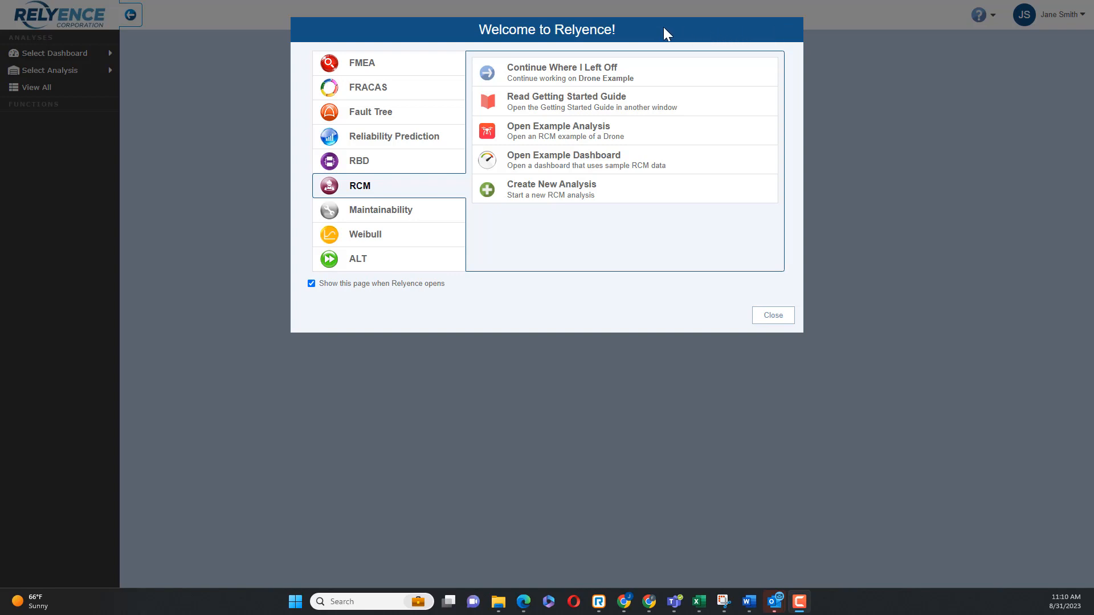
pyautogui.moveTo(980, 14)
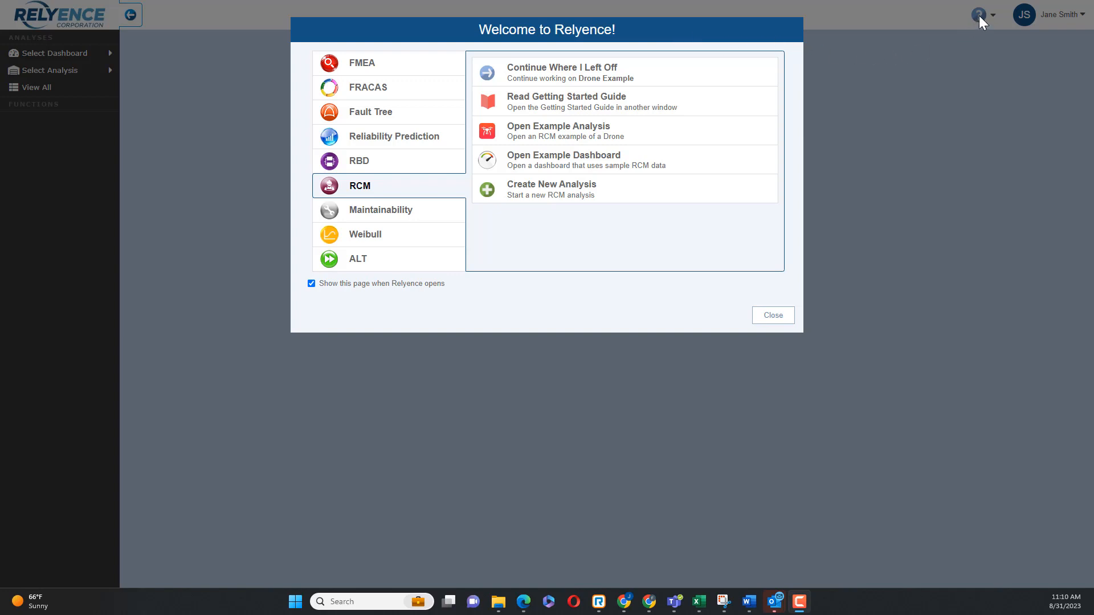
pyautogui.moveTo(674, 35)
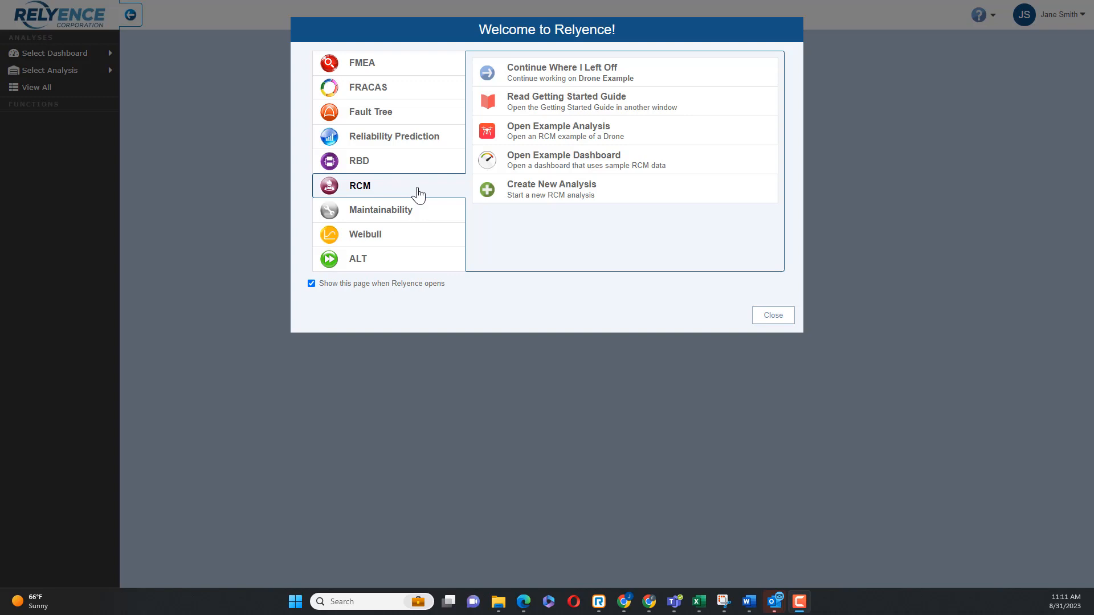
pyautogui.moveTo(607, 207)
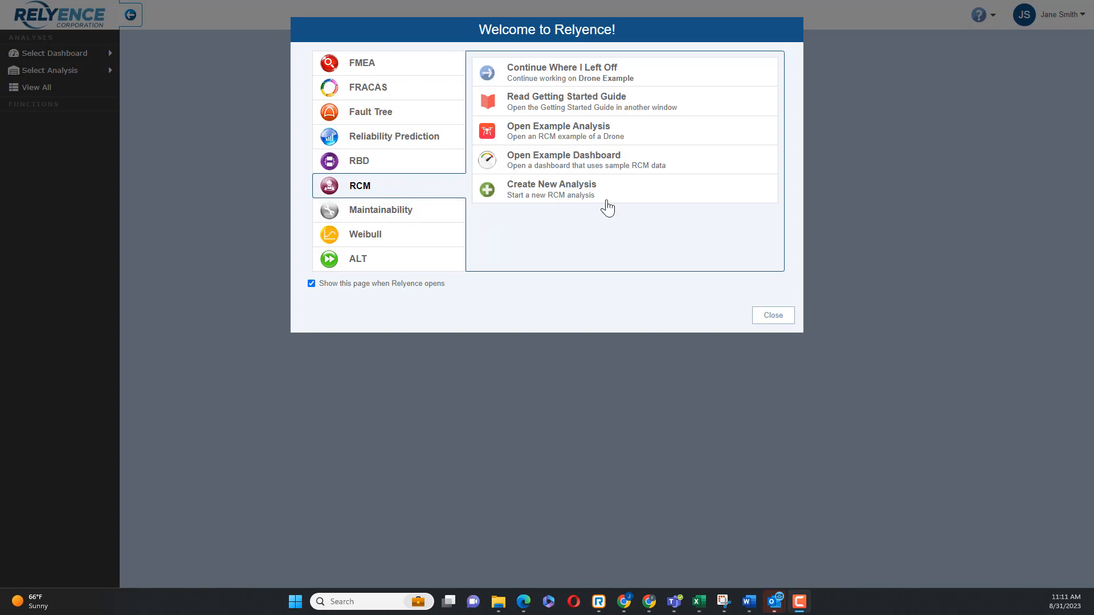
# Step: Open the Drone Example RCM analysis from the Welcome dialog
pyautogui.click(559, 130)
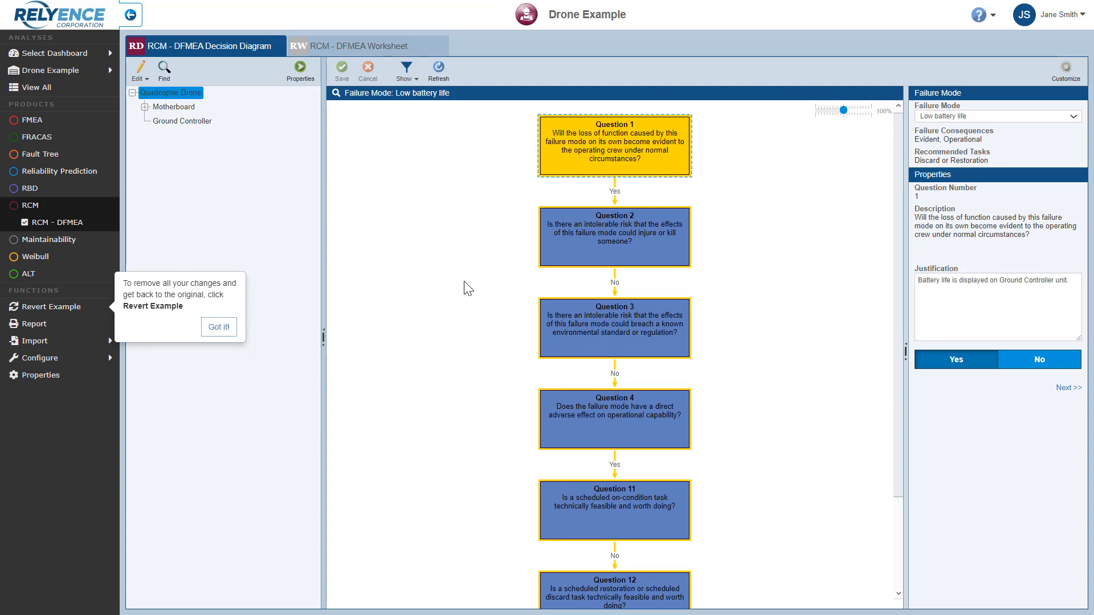
pyautogui.moveTo(253, 346)
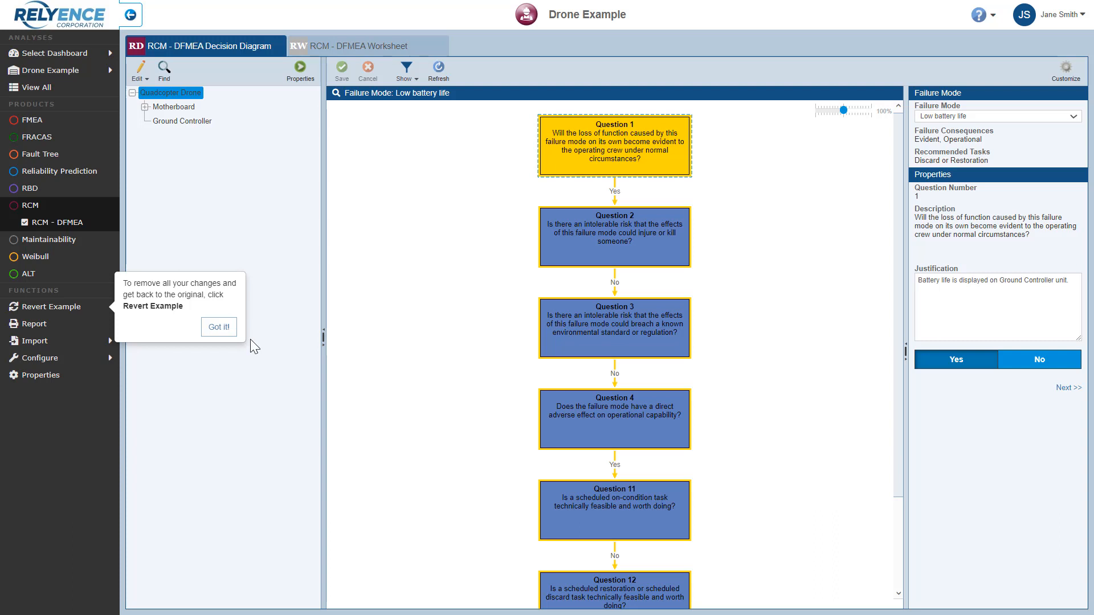
# Step: Dismiss the Revert Example tip with Got it!
pyautogui.click(218, 327)
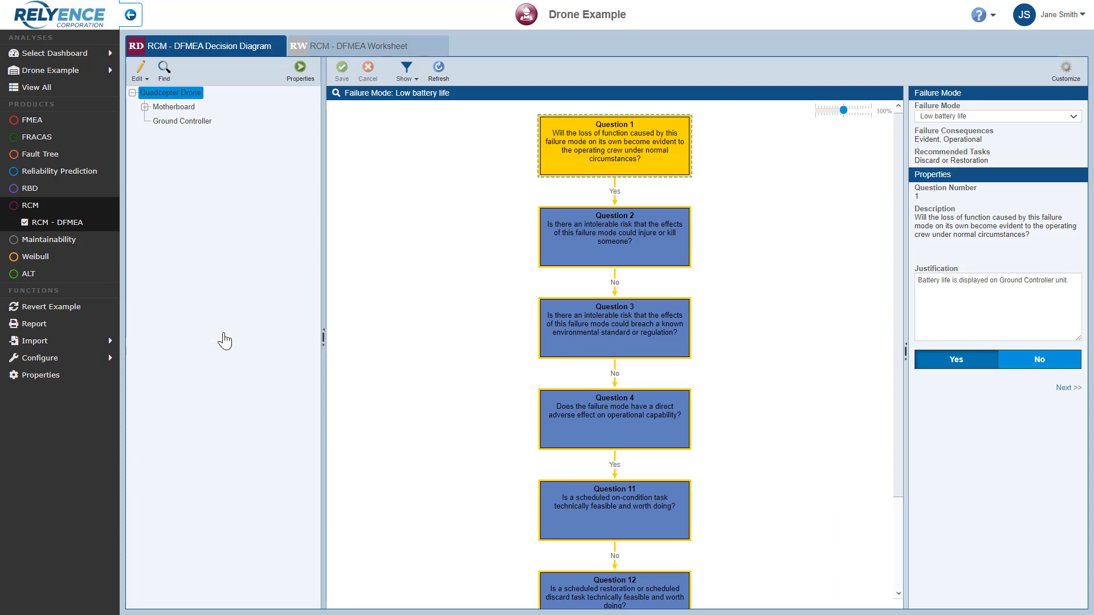
pyautogui.moveTo(122, 253)
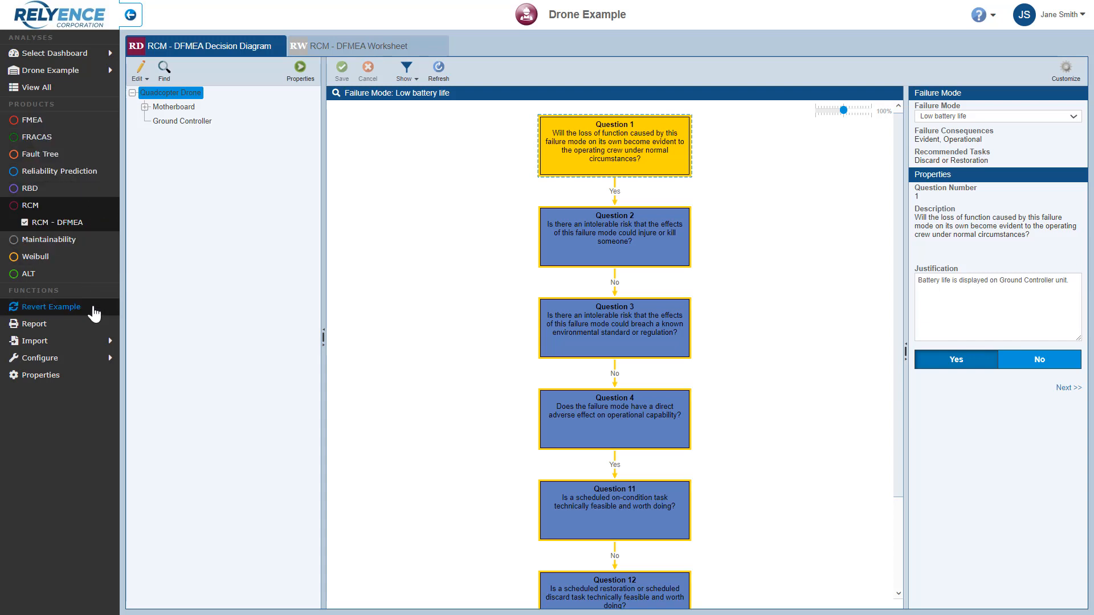
pyautogui.moveTo(240, 129)
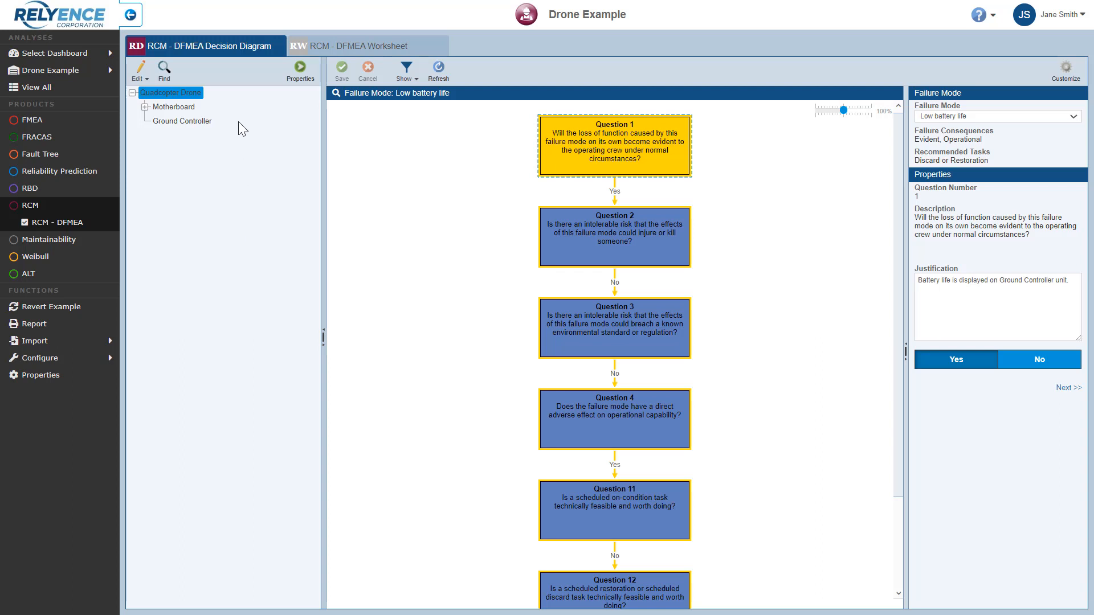
pyautogui.moveTo(271, 159)
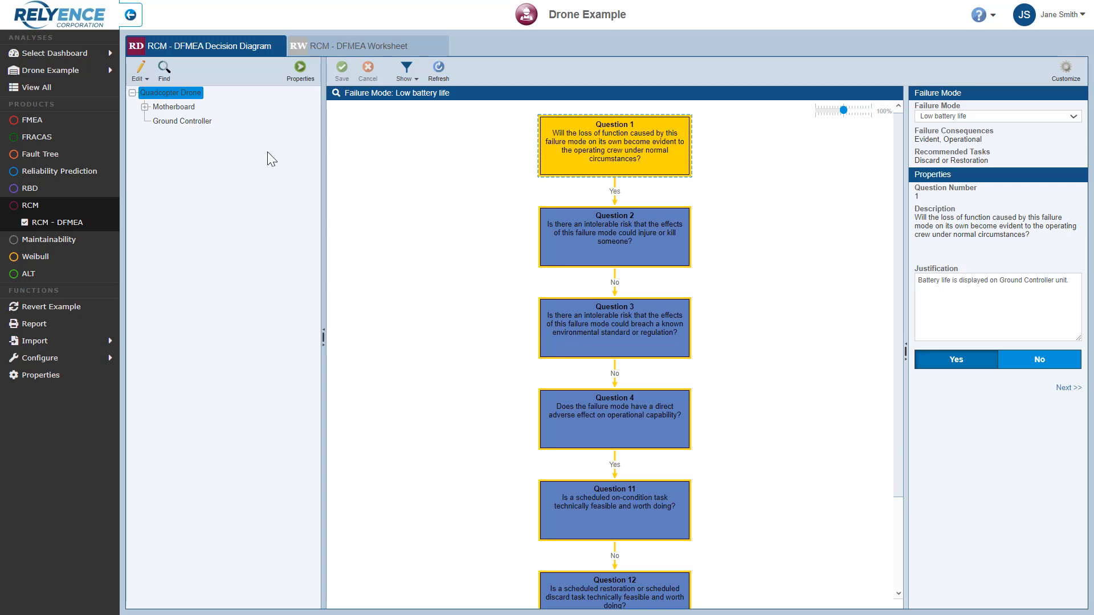
pyautogui.moveTo(394, 173)
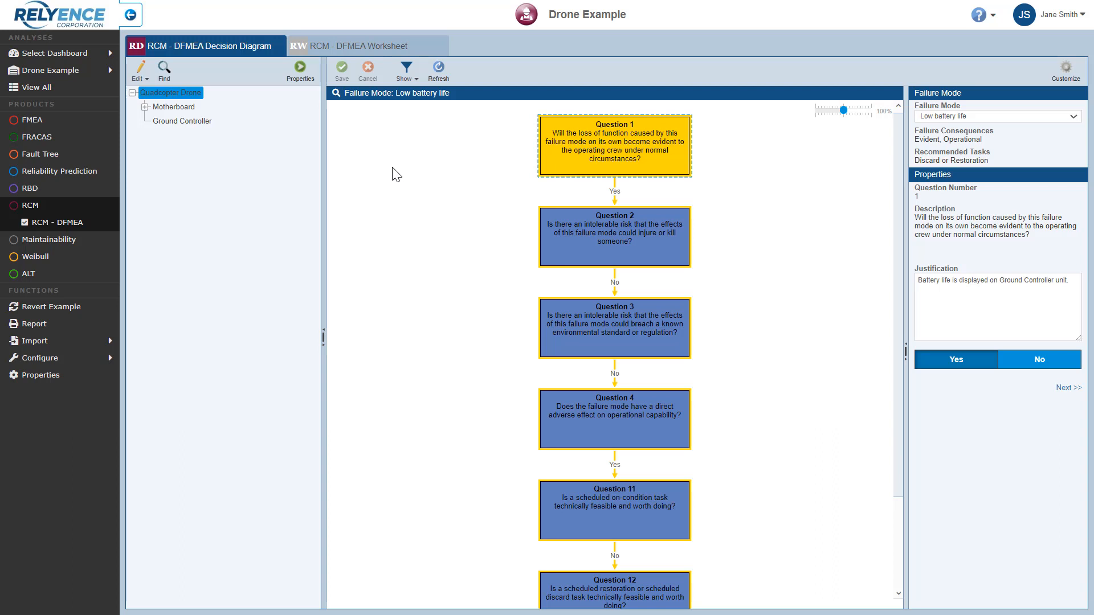
pyautogui.moveTo(266, 62)
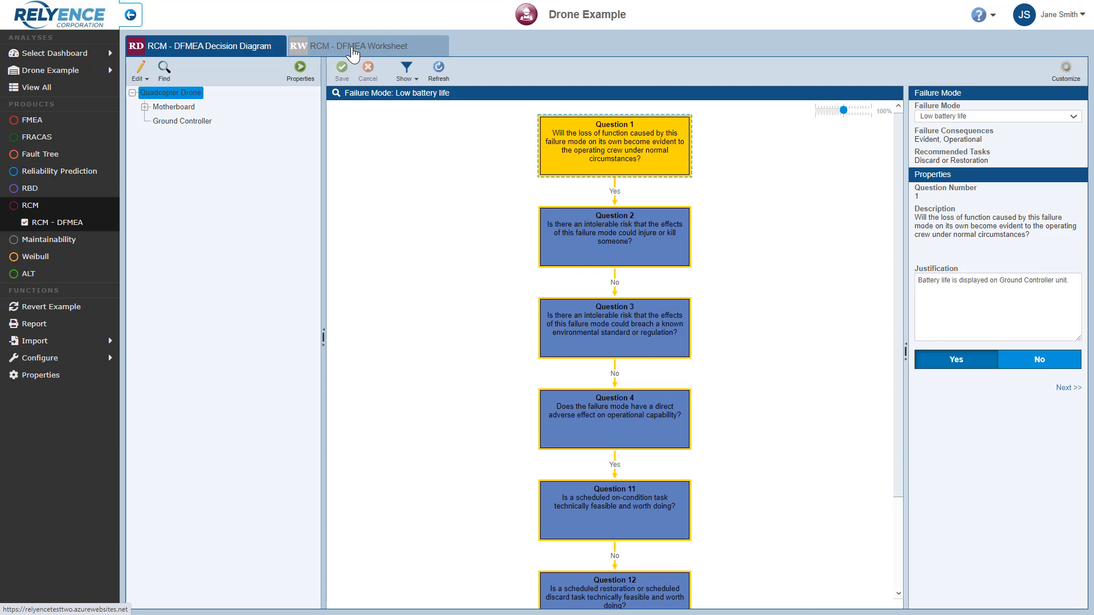
pyautogui.moveTo(236, 114)
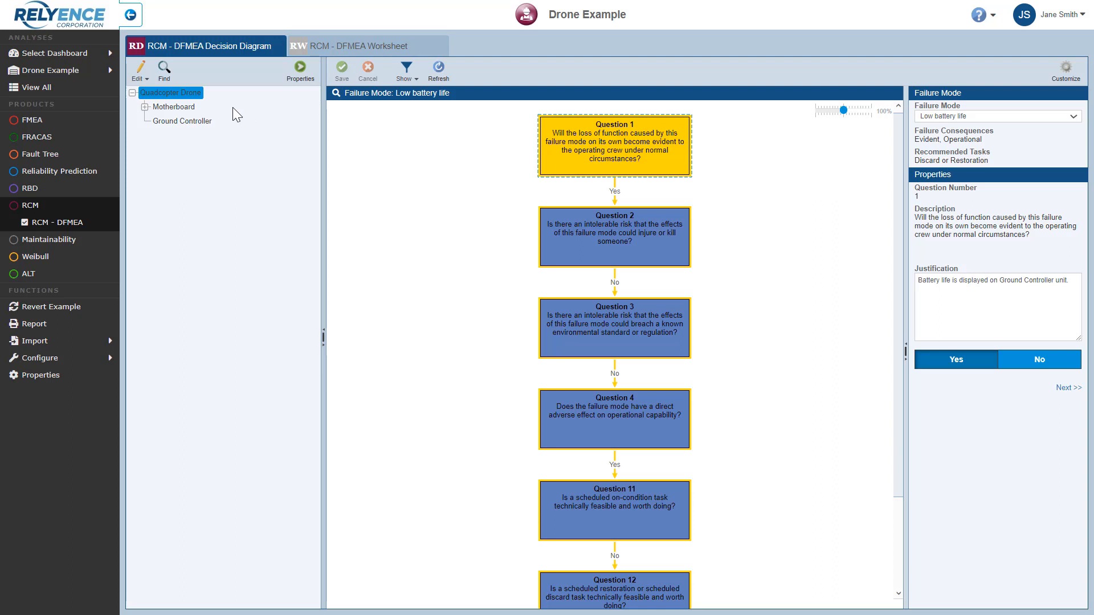
# Step: Expand Motherboard in the drone hierarchy to reveal its GPS subsystem
pyautogui.click(145, 107)
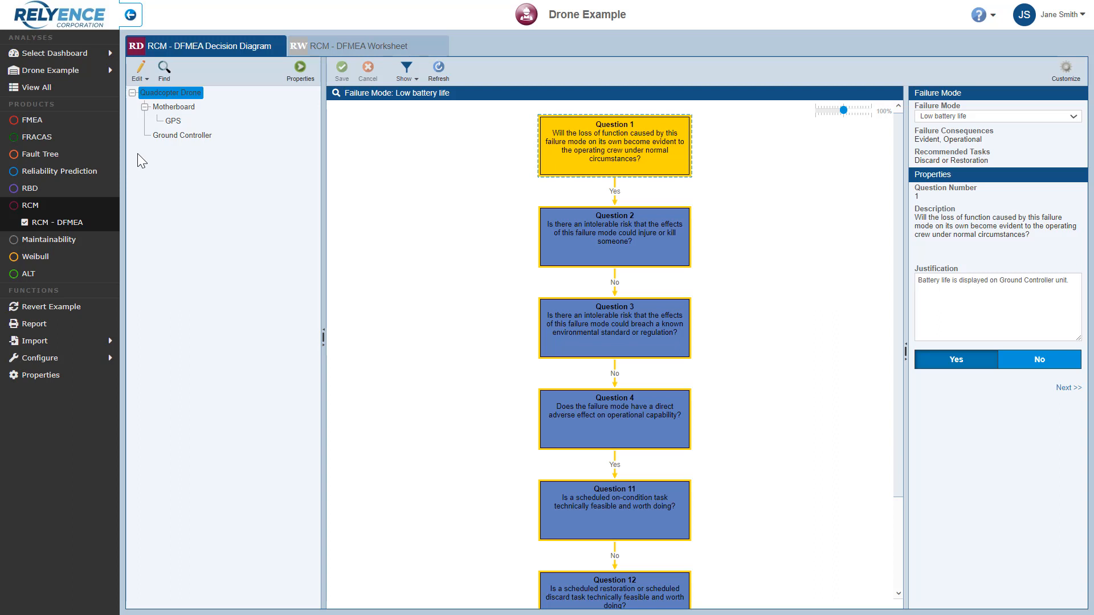
pyautogui.moveTo(154, 165)
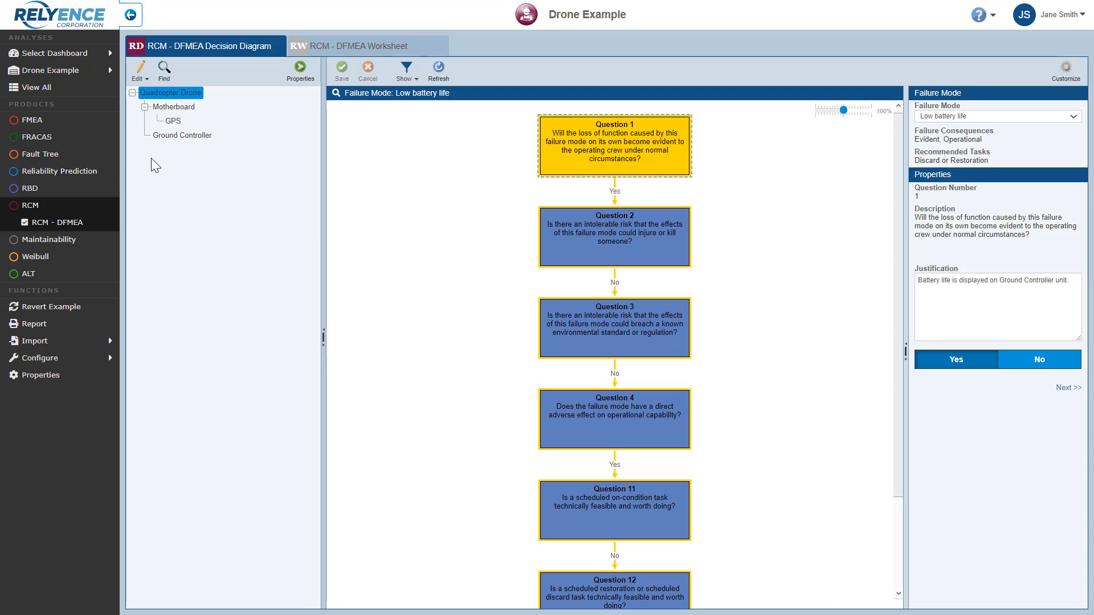
pyautogui.moveTo(218, 102)
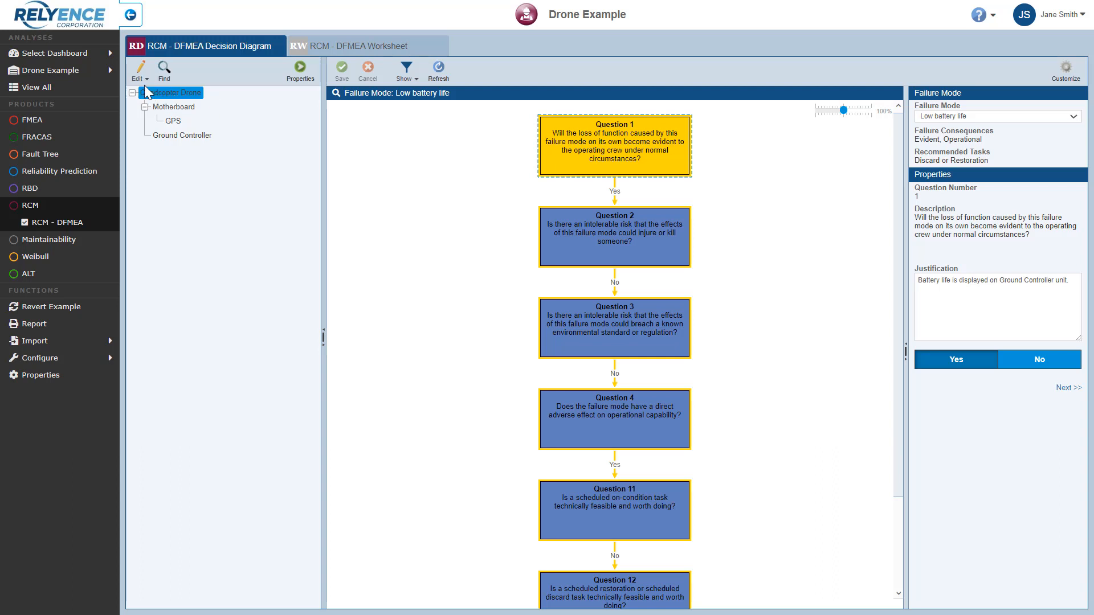
pyautogui.click(139, 69)
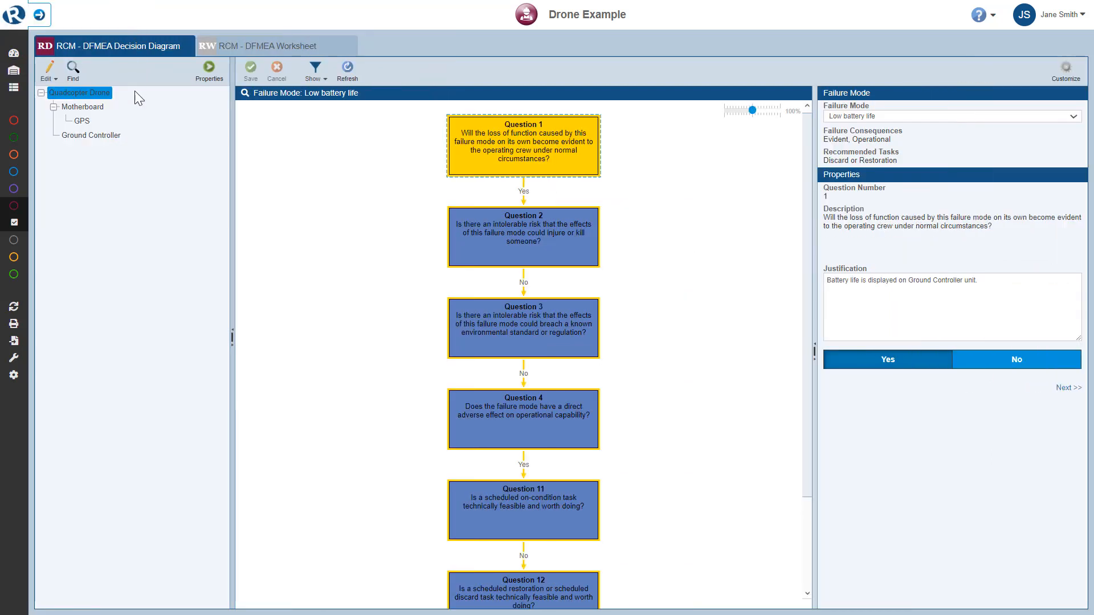
pyautogui.moveTo(182, 339)
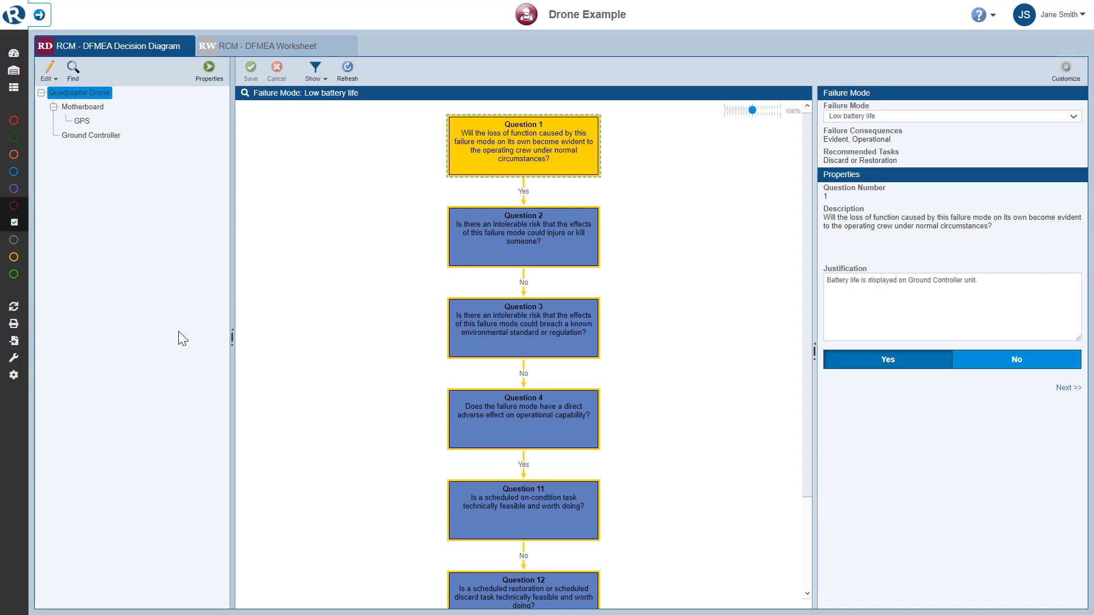
pyautogui.moveTo(232, 338)
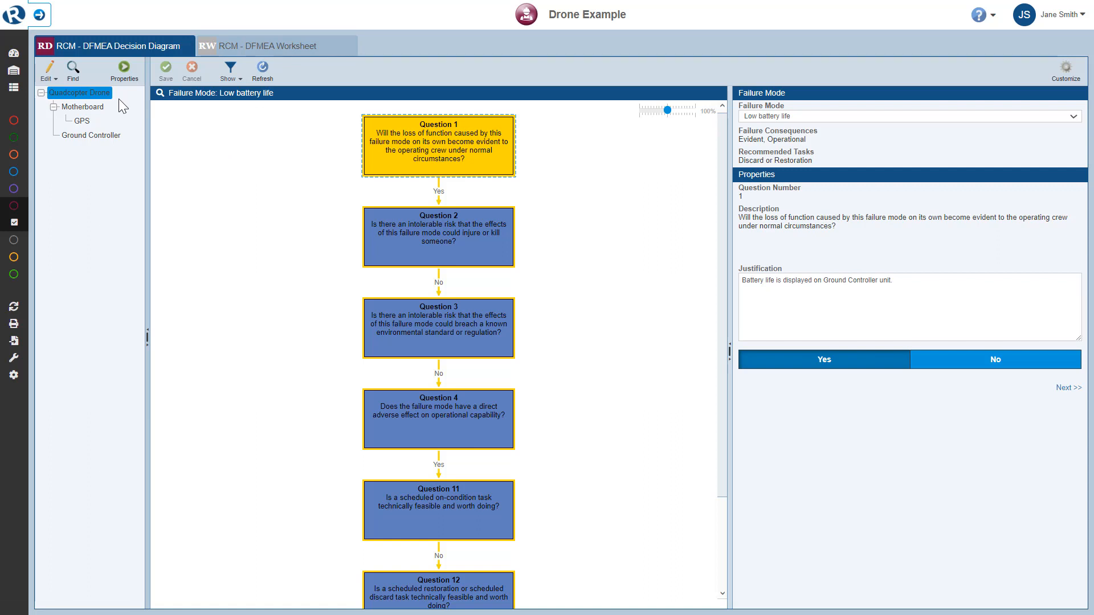
pyautogui.moveTo(552, 155)
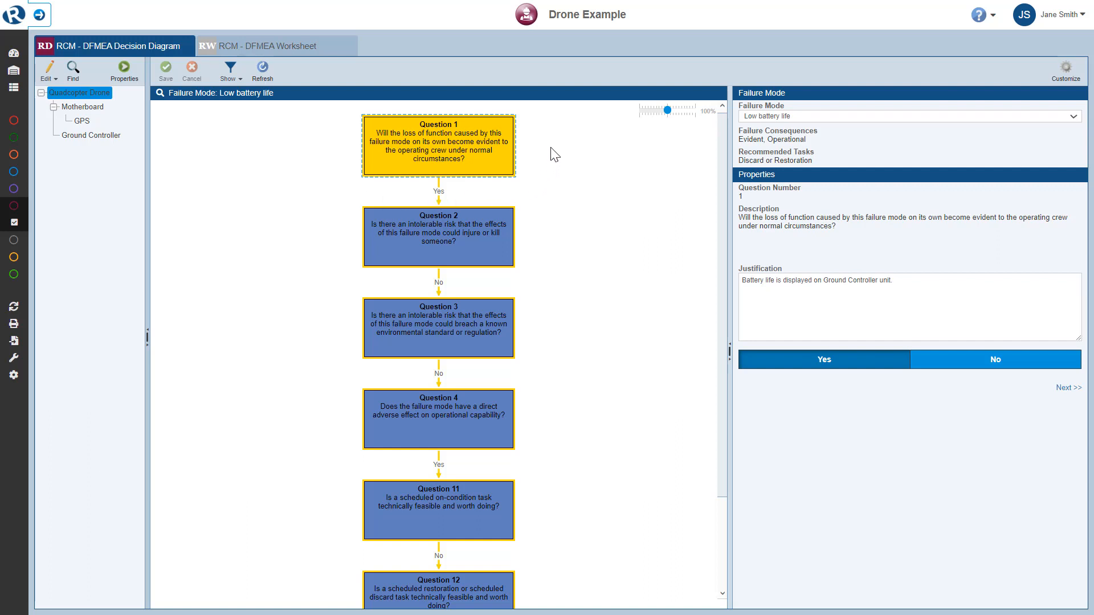
pyautogui.moveTo(680, 158)
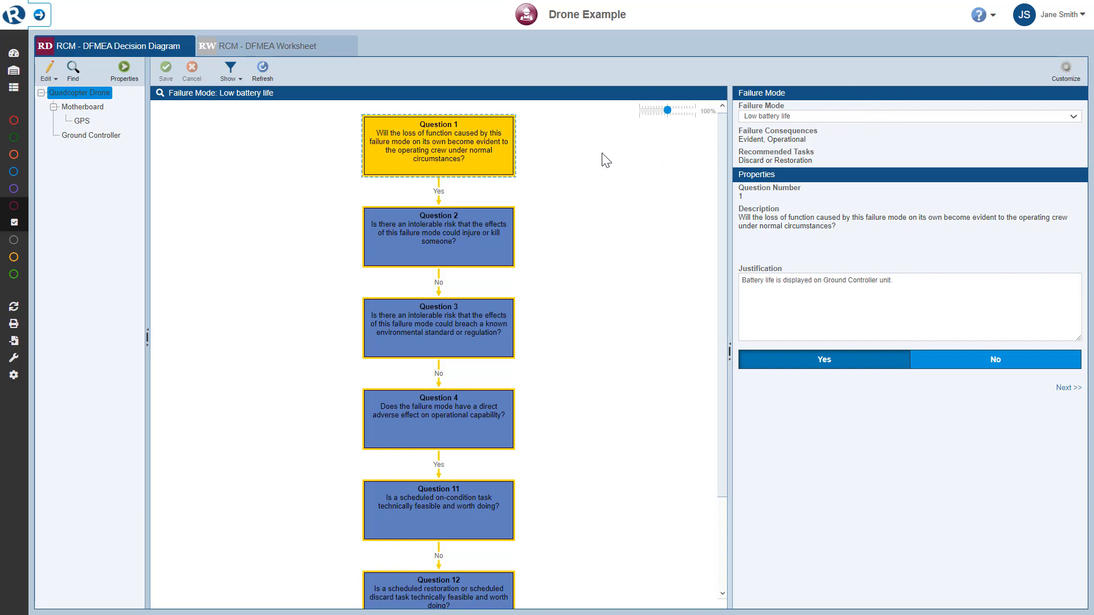
pyautogui.moveTo(587, 340)
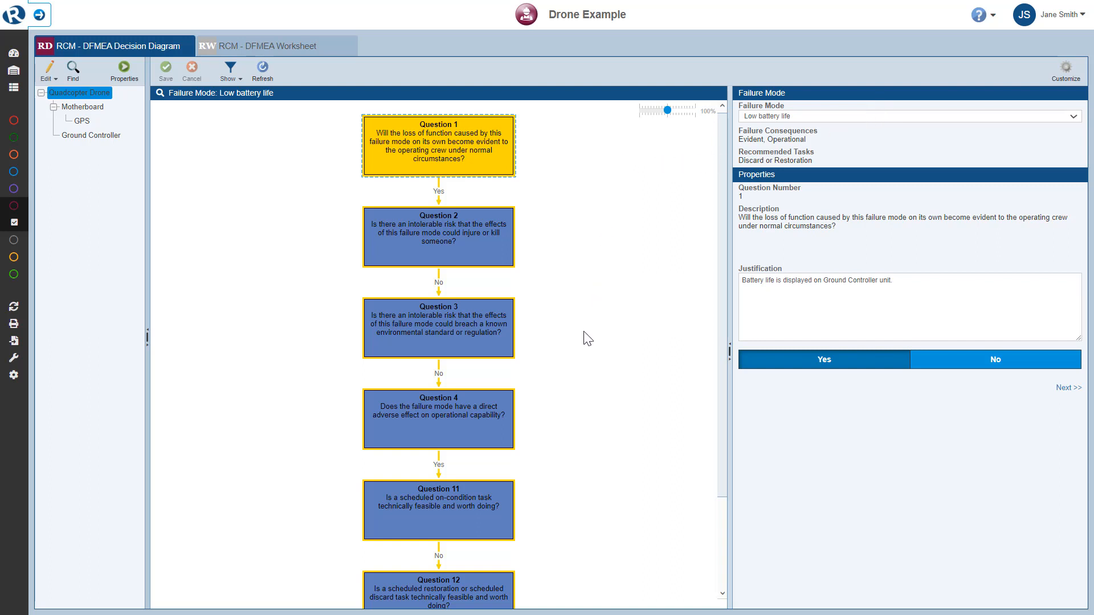
pyautogui.moveTo(590, 197)
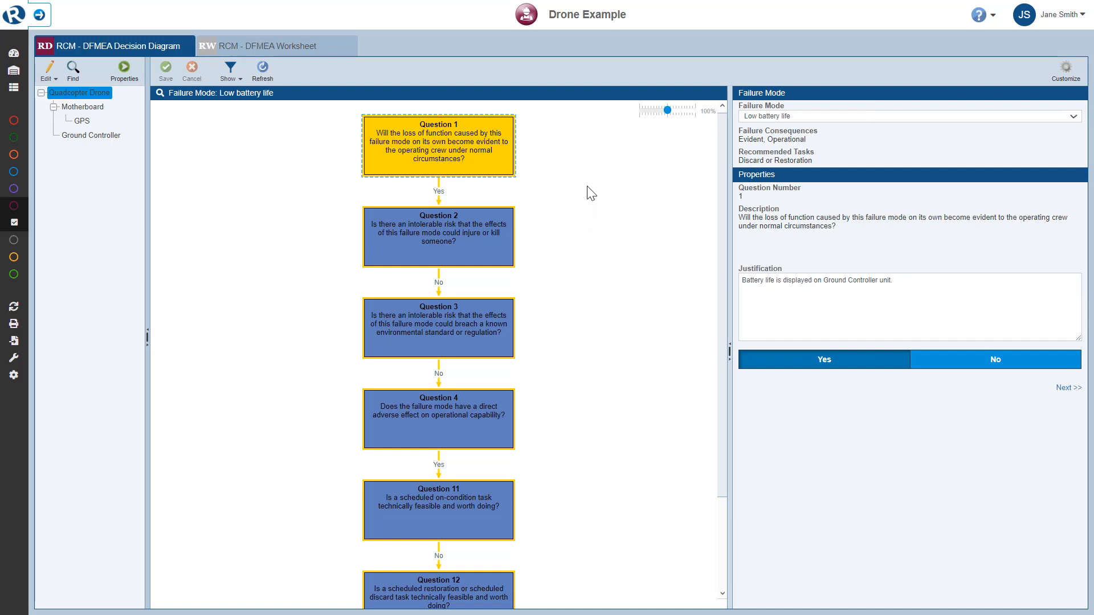
pyautogui.moveTo(1048, 134)
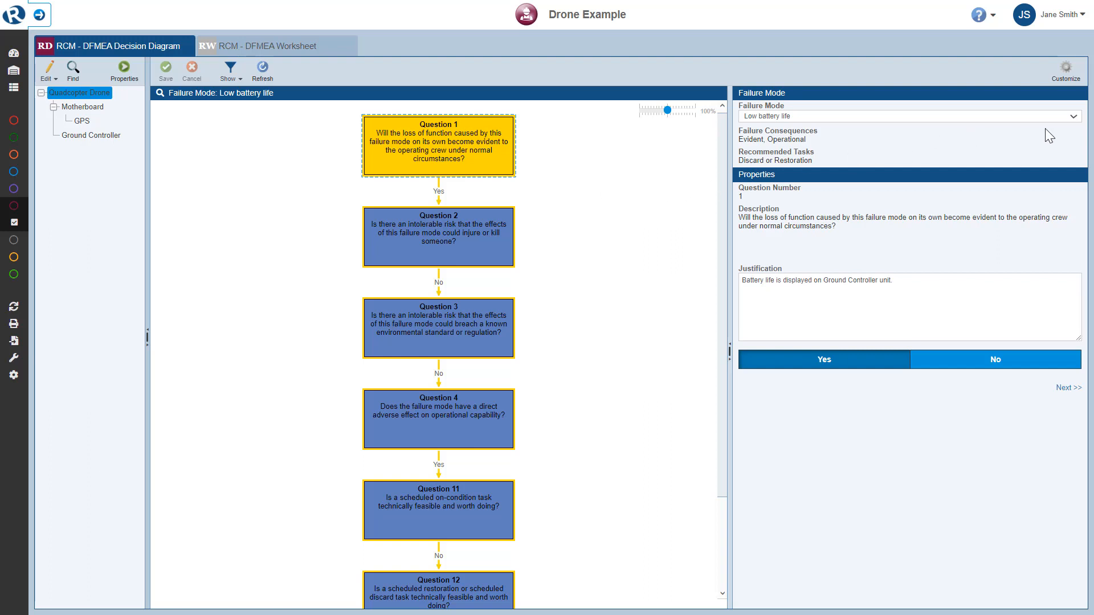
pyautogui.click(1076, 116)
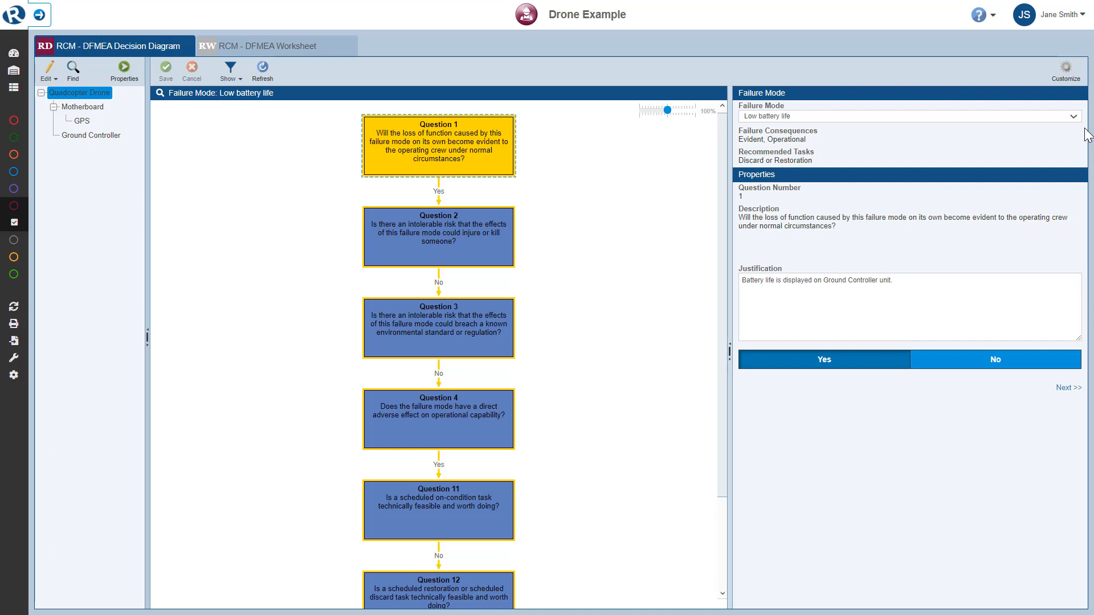
pyautogui.moveTo(881, 151)
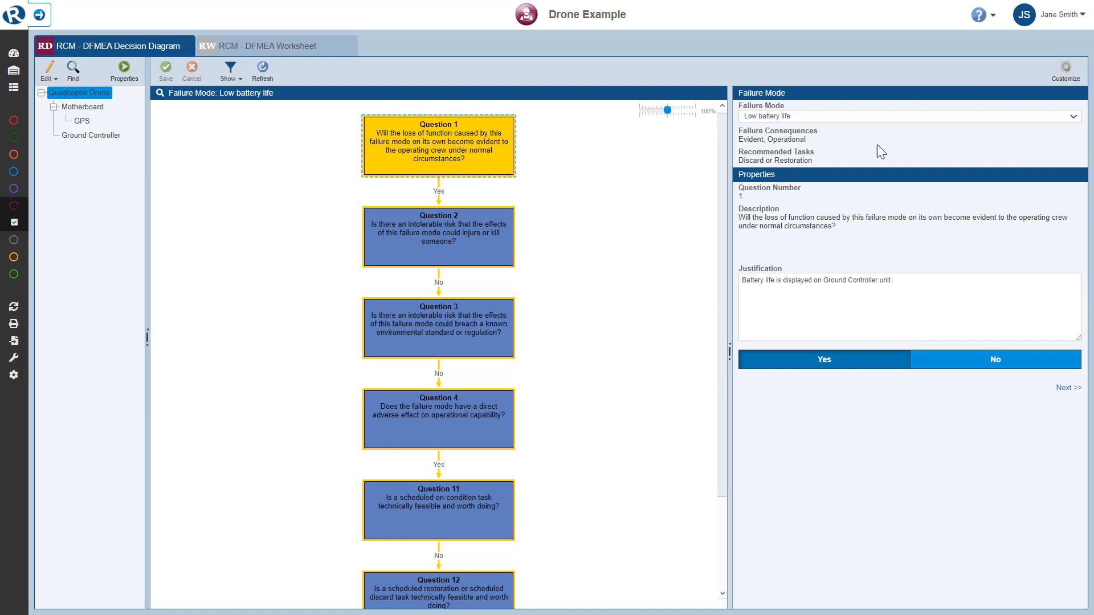
pyautogui.moveTo(820, 164)
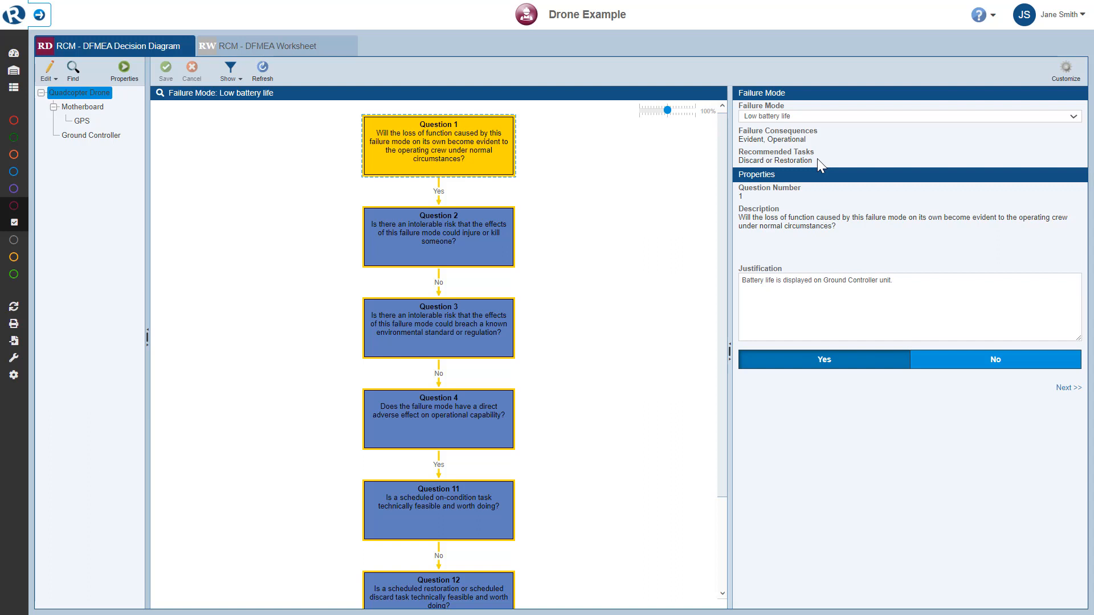
pyautogui.moveTo(826, 166)
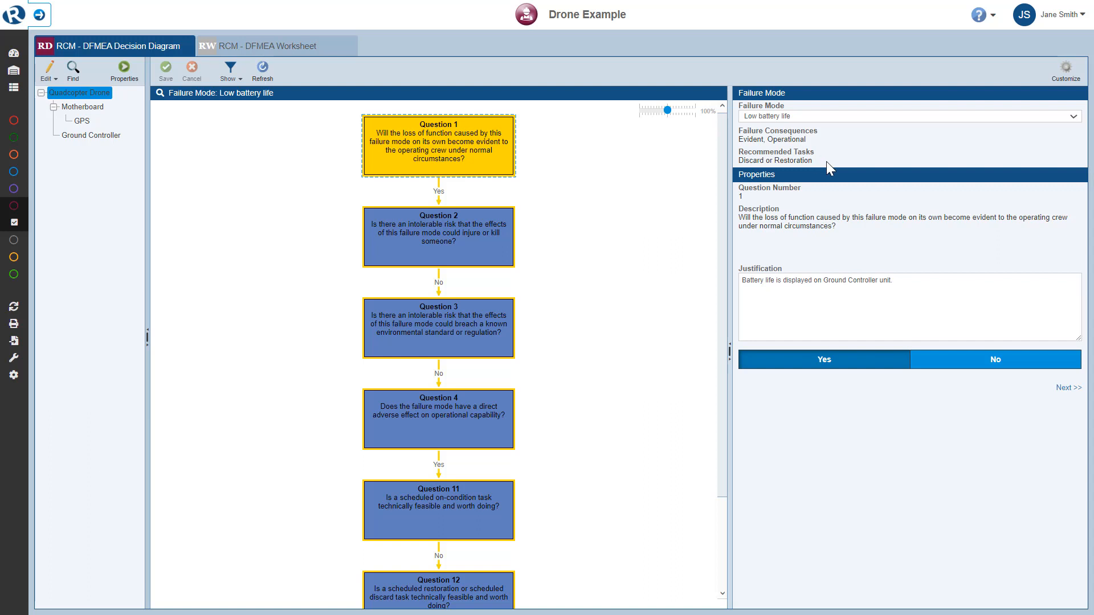
pyautogui.moveTo(850, 236)
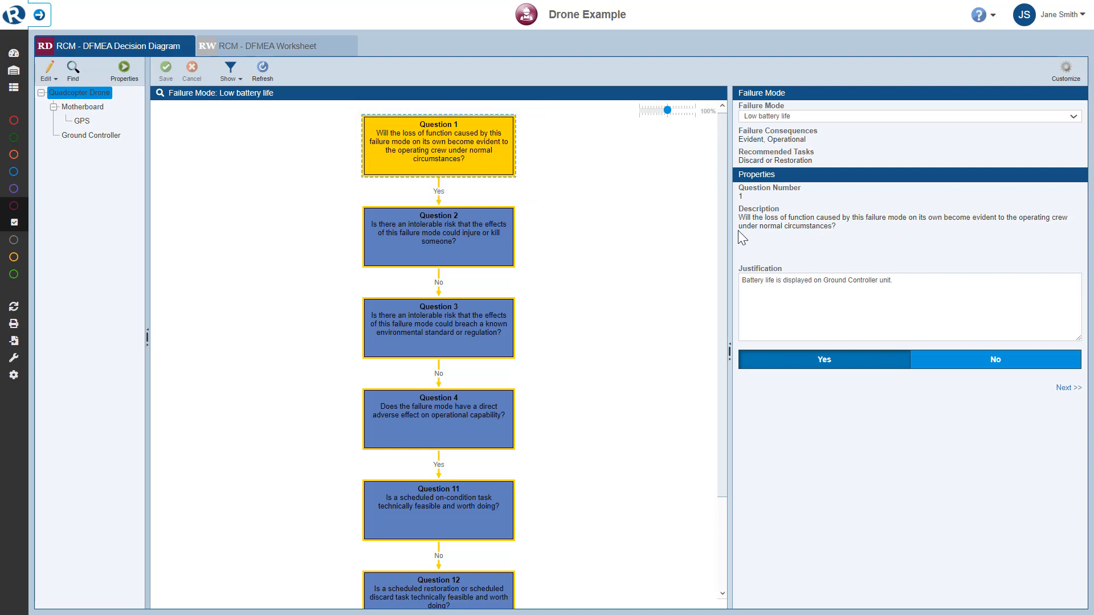
pyautogui.moveTo(543, 165)
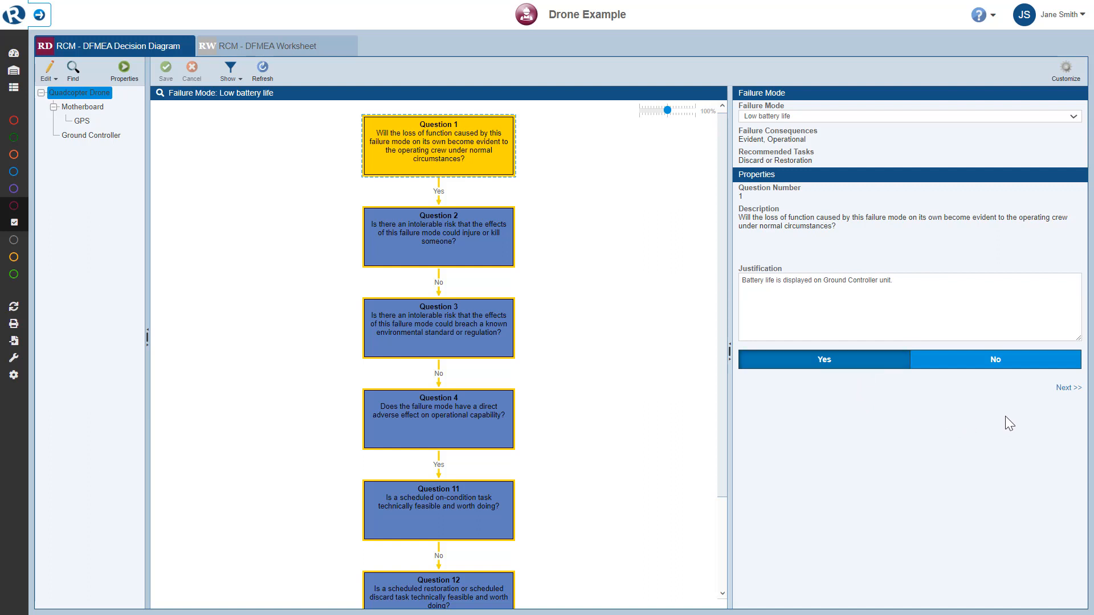
pyautogui.moveTo(1067, 403)
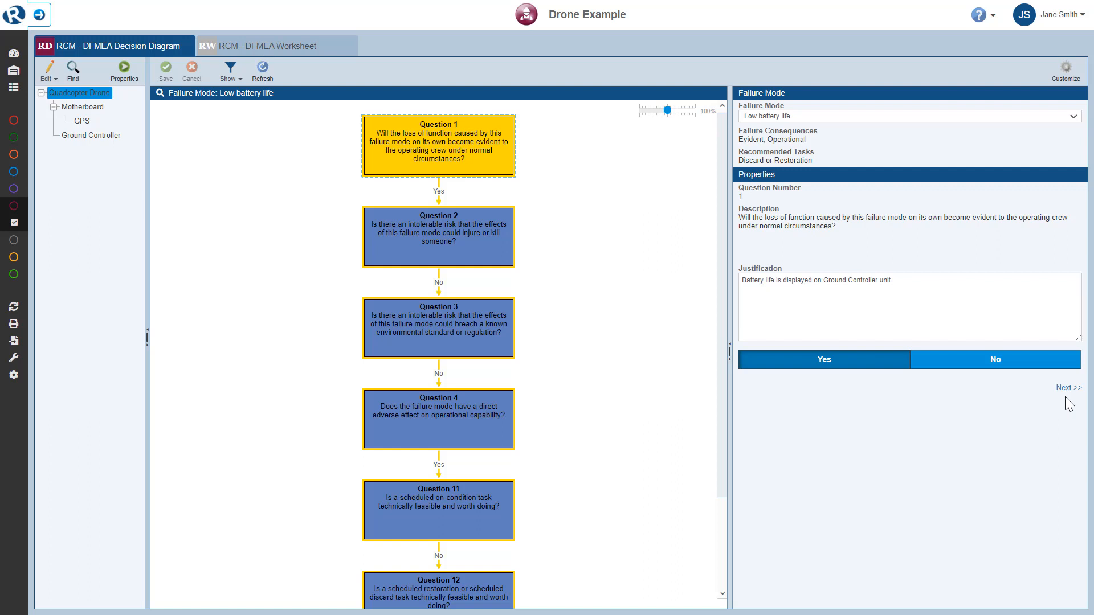
# Step: Advance the decision diagram to Question 2 with its injury-risk justification
pyautogui.click(1068, 388)
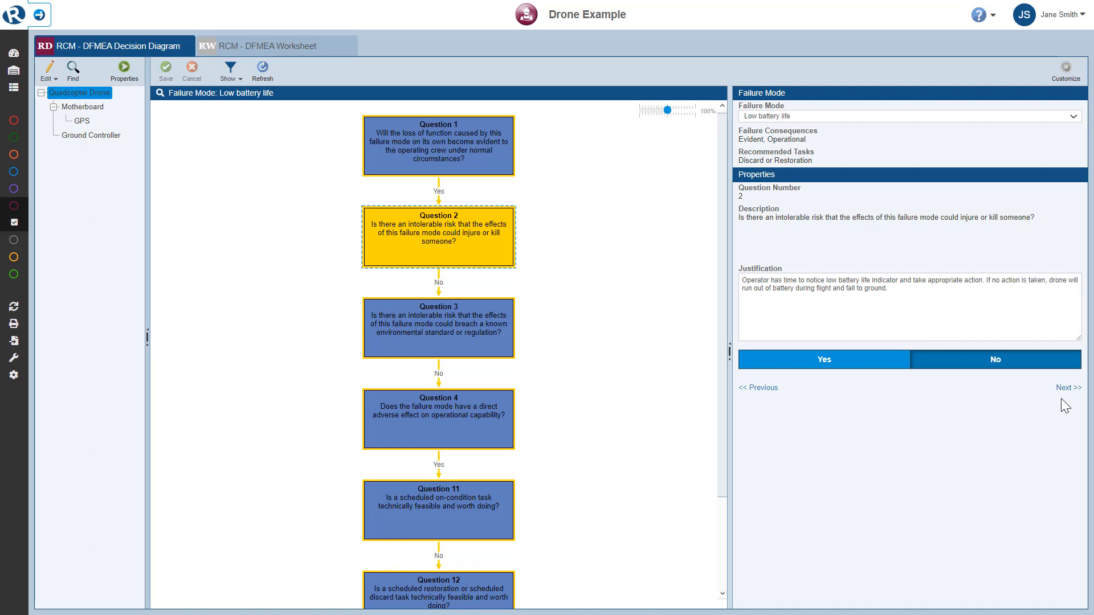
pyautogui.moveTo(759, 404)
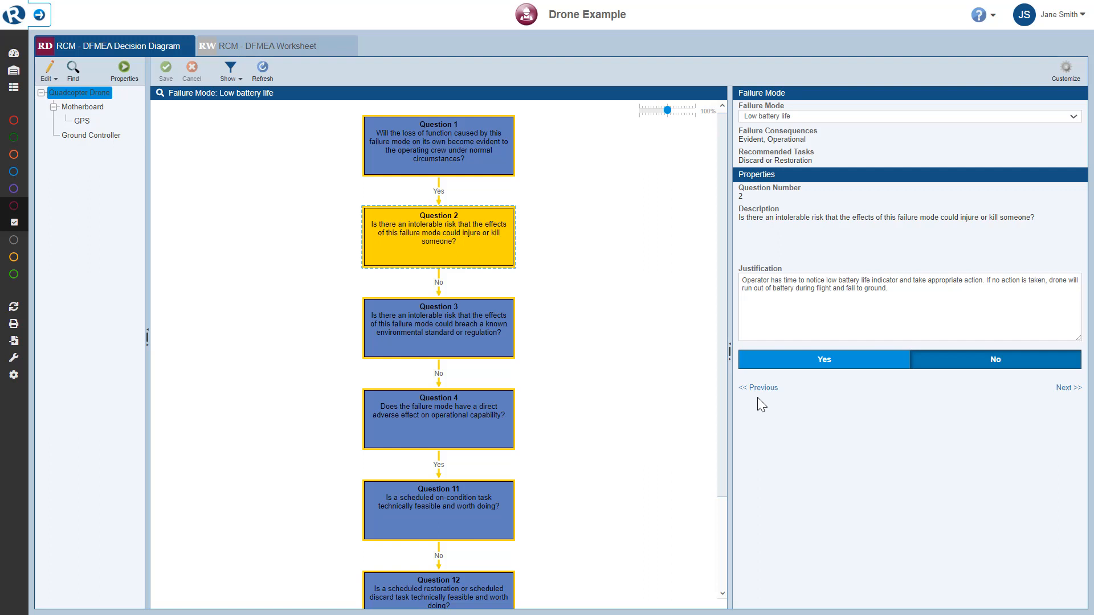
pyautogui.moveTo(400, 310)
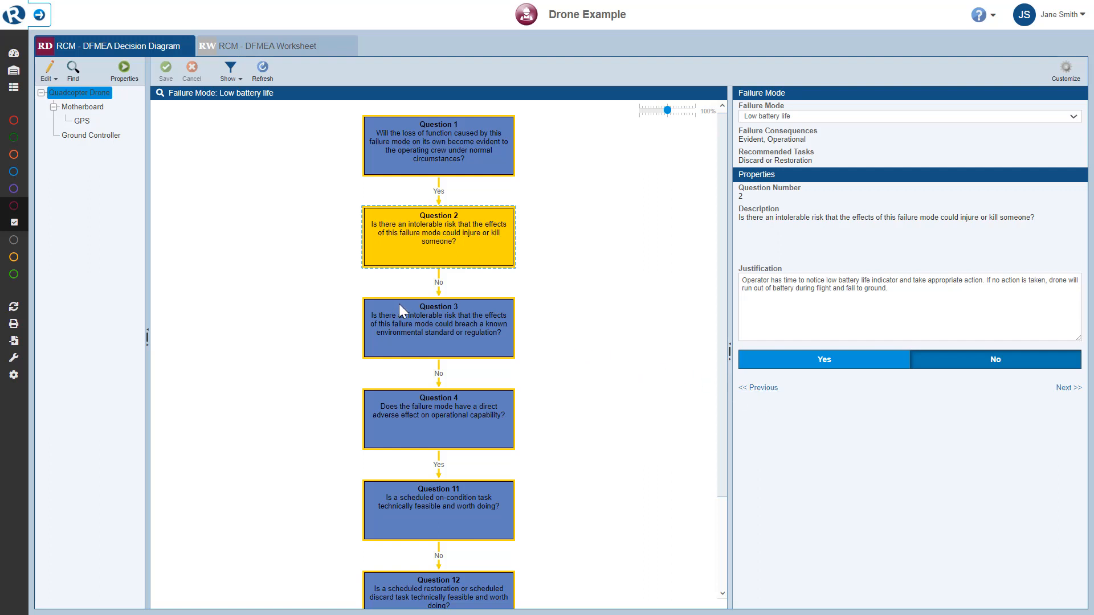
pyautogui.moveTo(250, 113)
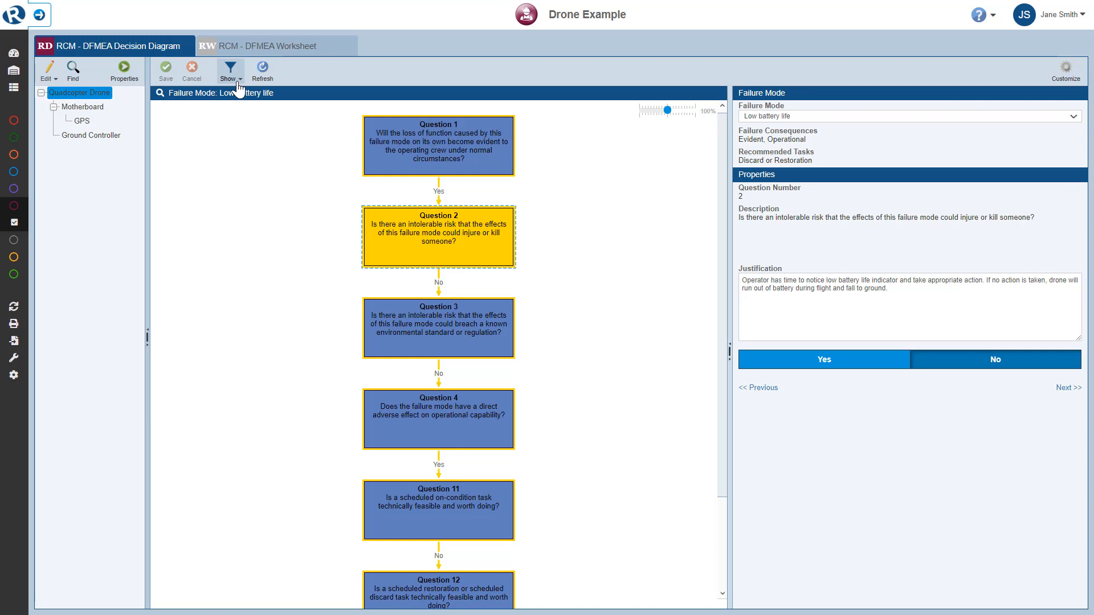
# Step: Show all diagram branches, then return to possible outcomes only
pyautogui.click(229, 70)
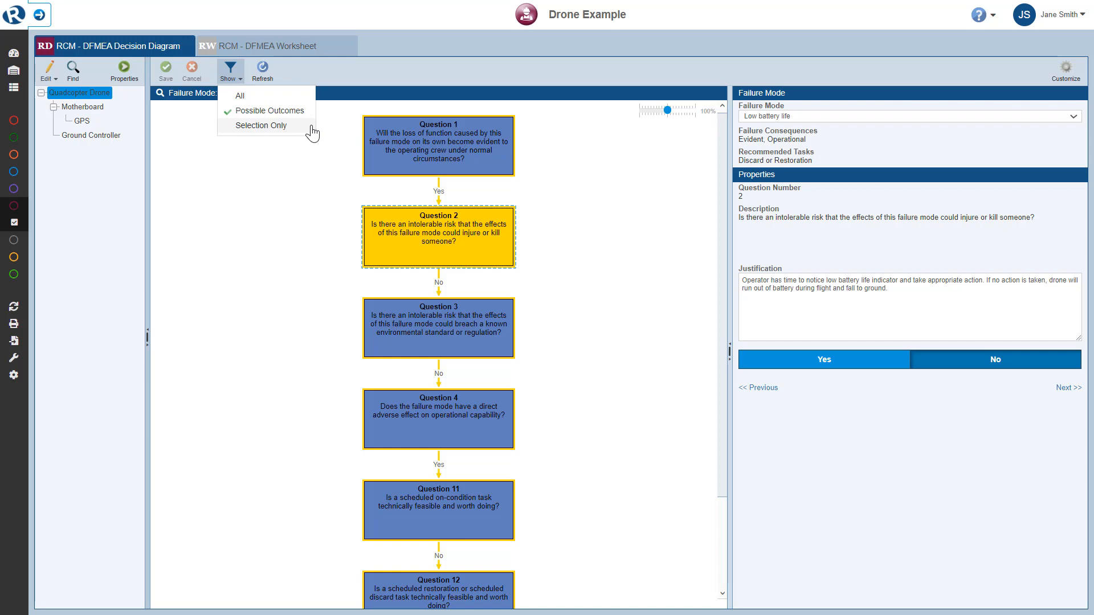
pyautogui.moveTo(310, 133)
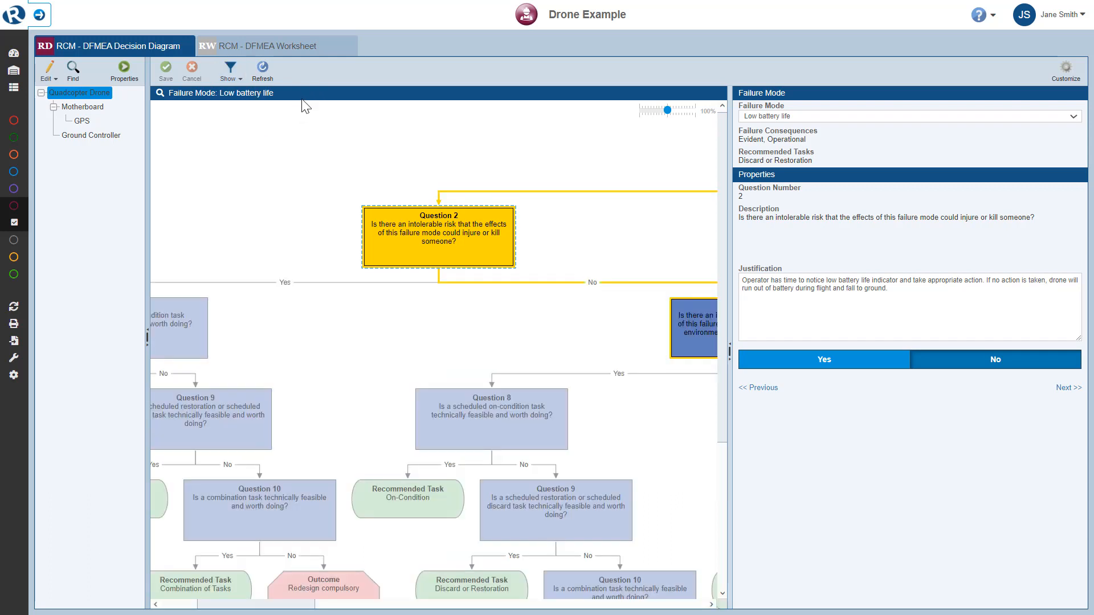
pyautogui.moveTo(425, 349)
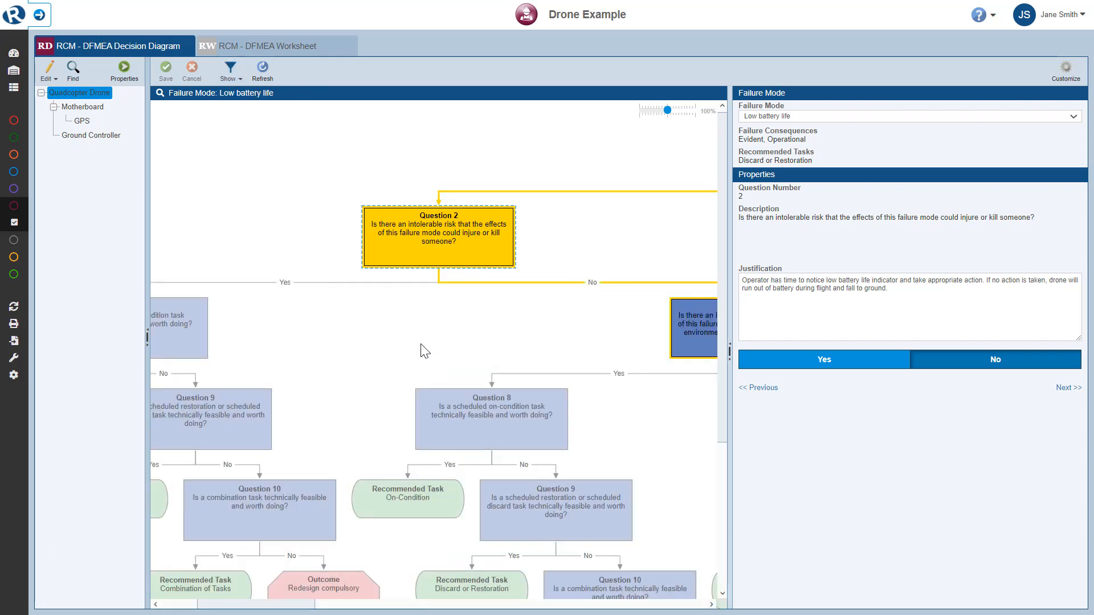
pyautogui.moveTo(267, 112)
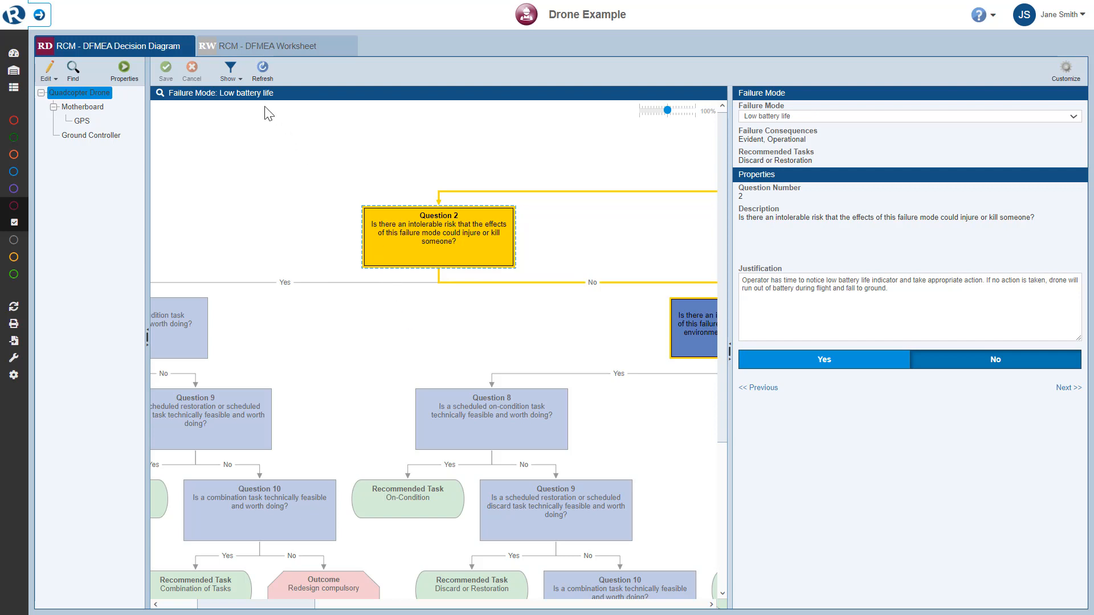
pyautogui.click(228, 69)
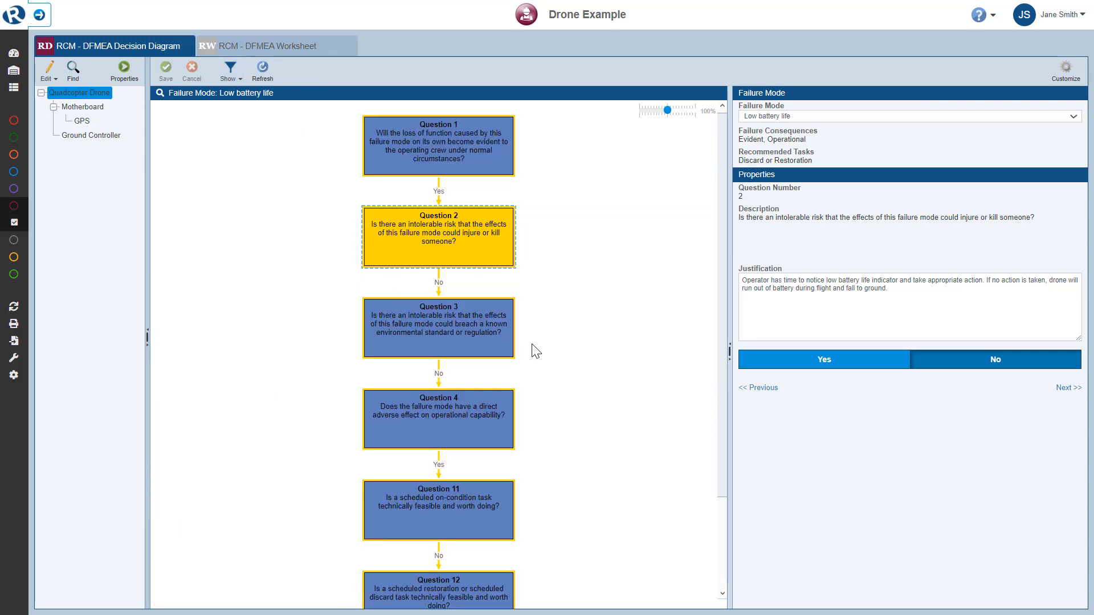
pyautogui.moveTo(1067, 387)
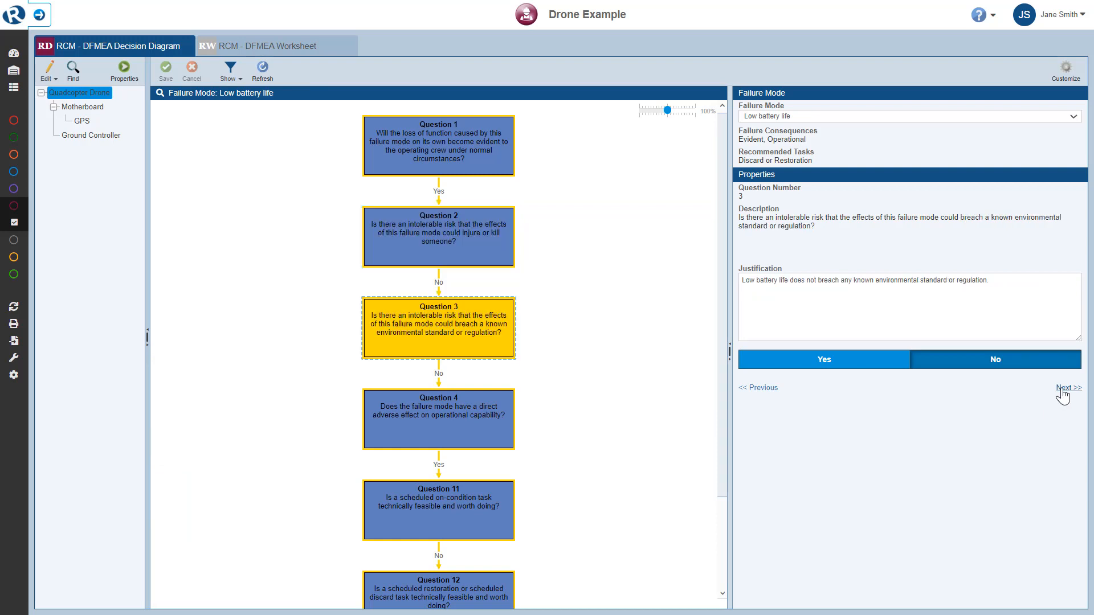
# Step: Step through Questions 3, 4 and 11 to reach Question 12 of the Low battery life path
pyautogui.click(1067, 387)
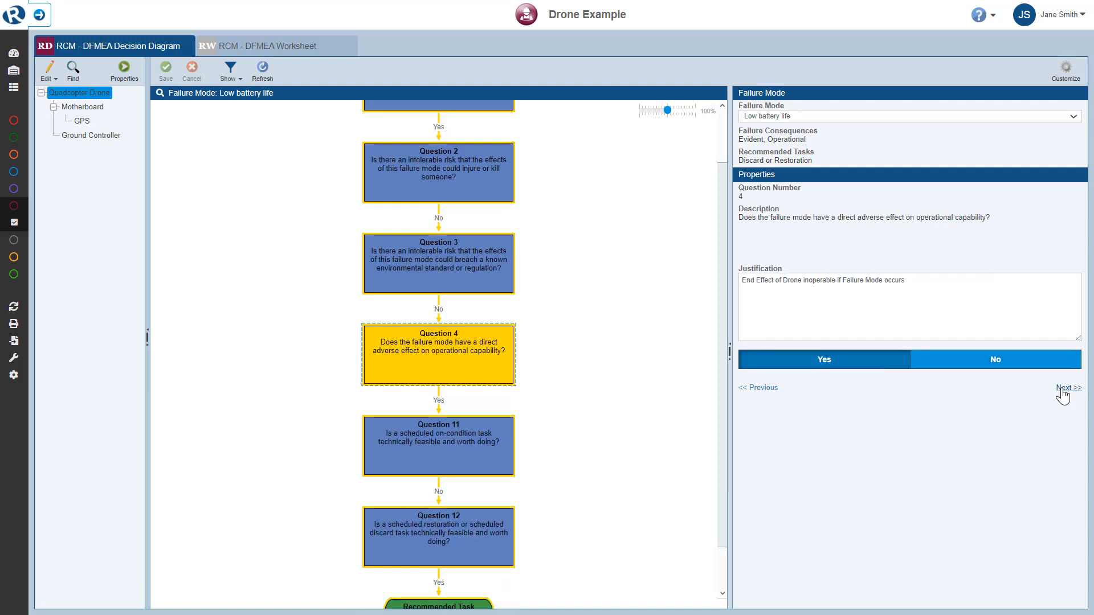
pyautogui.click(1066, 388)
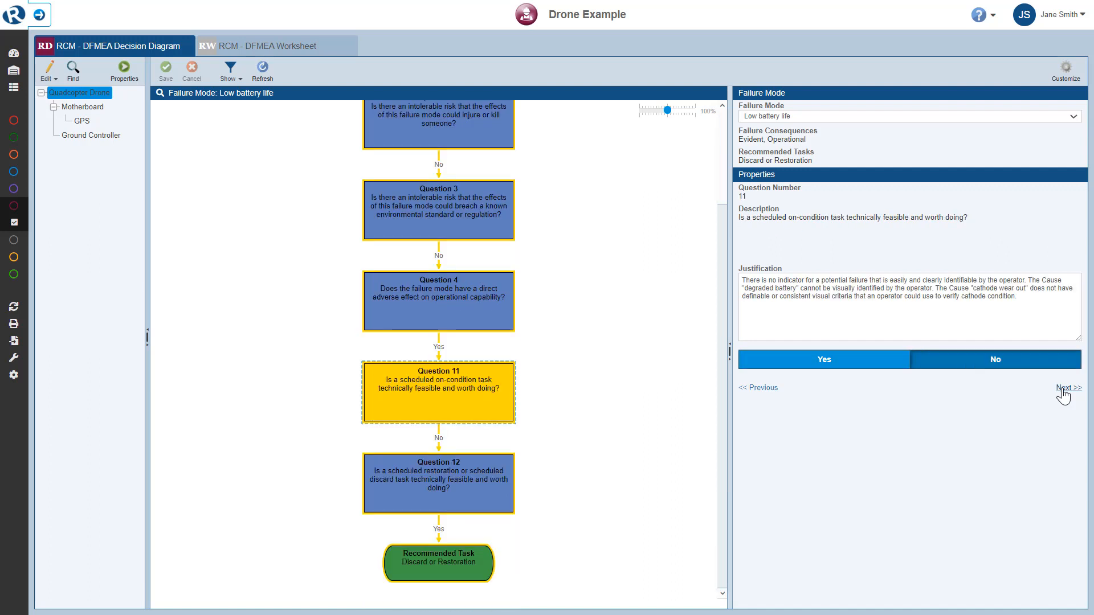
pyautogui.click(1068, 387)
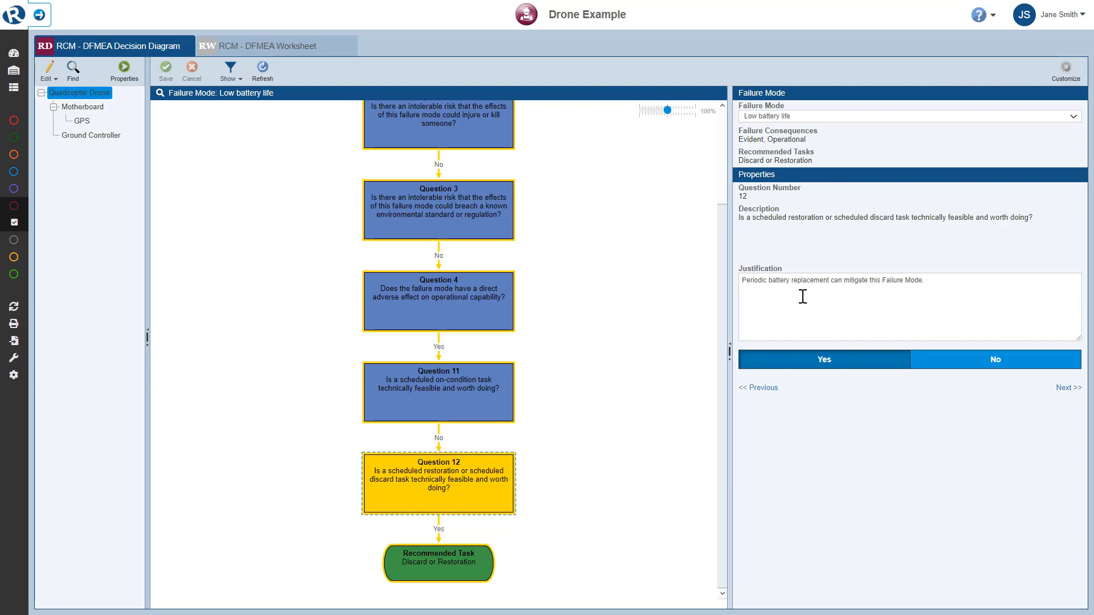
pyautogui.moveTo(929, 300)
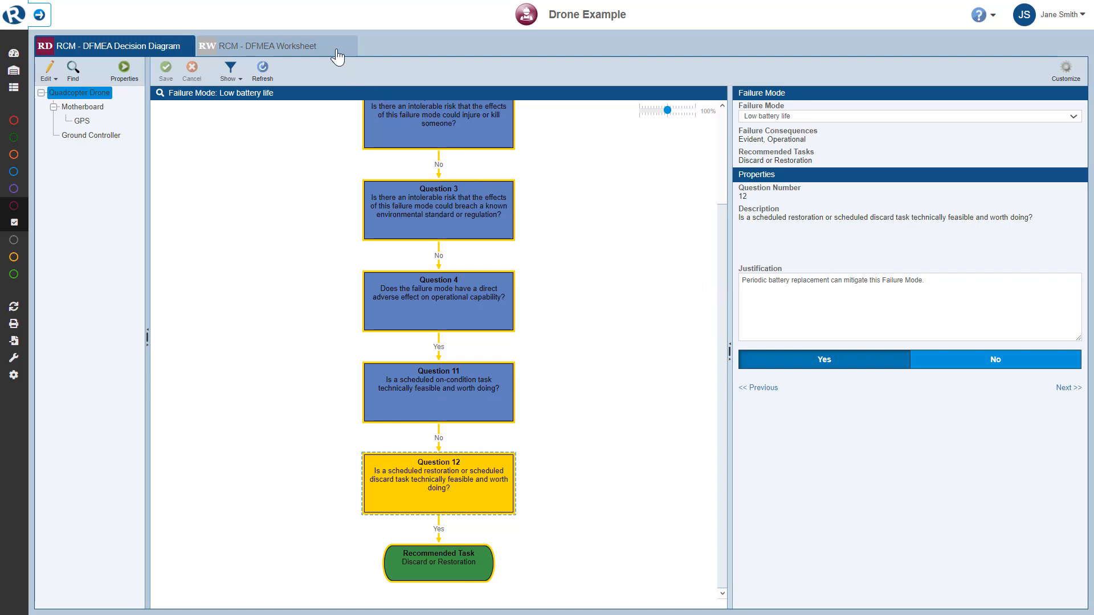
# Step: Switch to the RCM - DFMEA Worksheet tabulating each drone failure mode and task
pyautogui.click(265, 45)
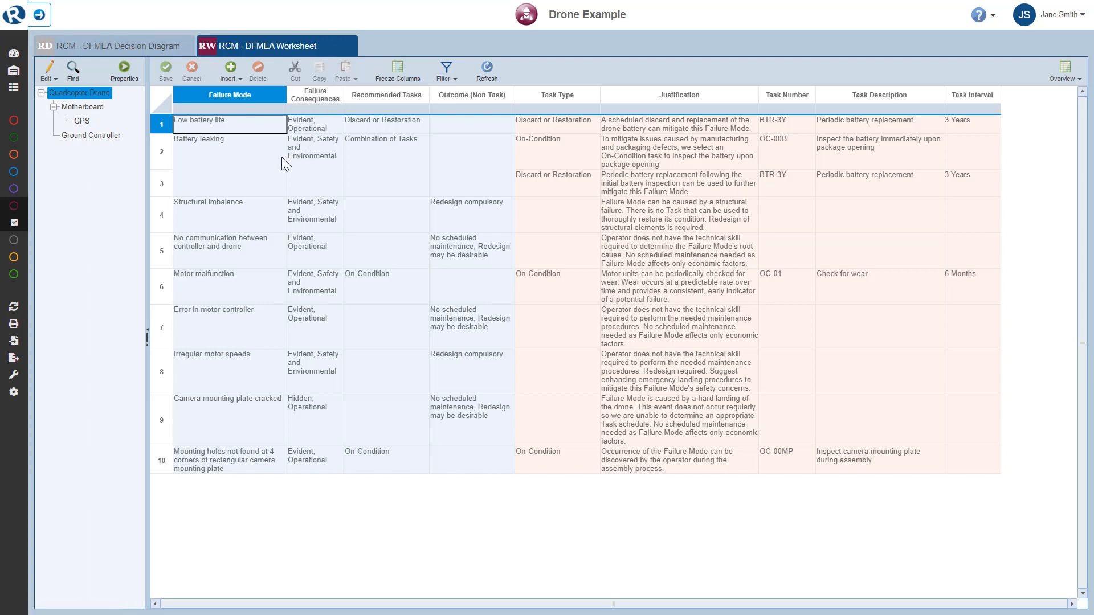
pyautogui.moveTo(245, 181)
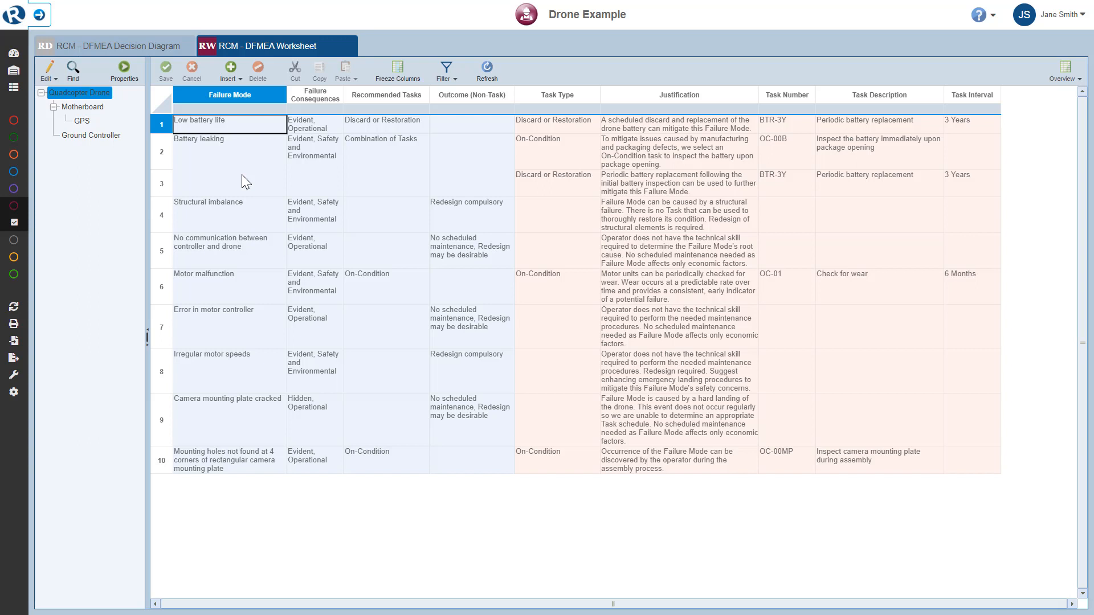
pyautogui.moveTo(485, 186)
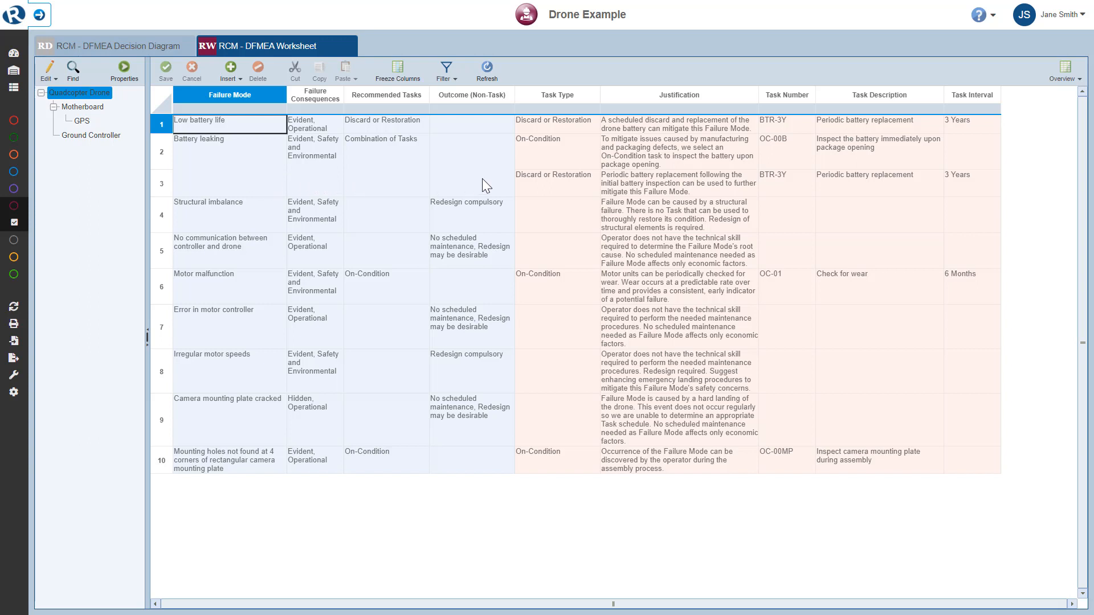
pyautogui.moveTo(538, 188)
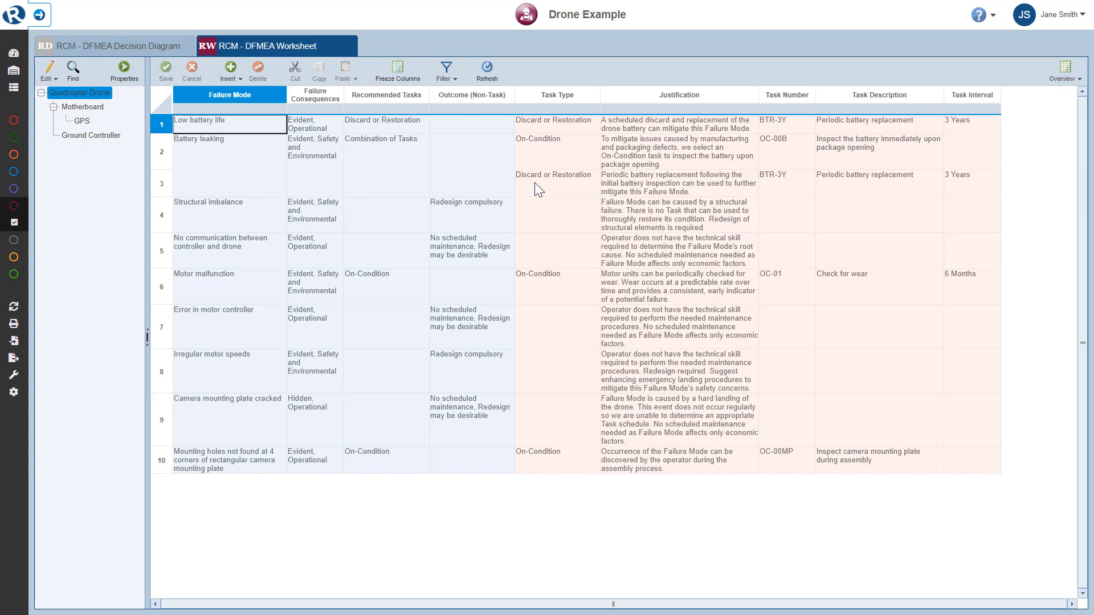
pyautogui.moveTo(787, 188)
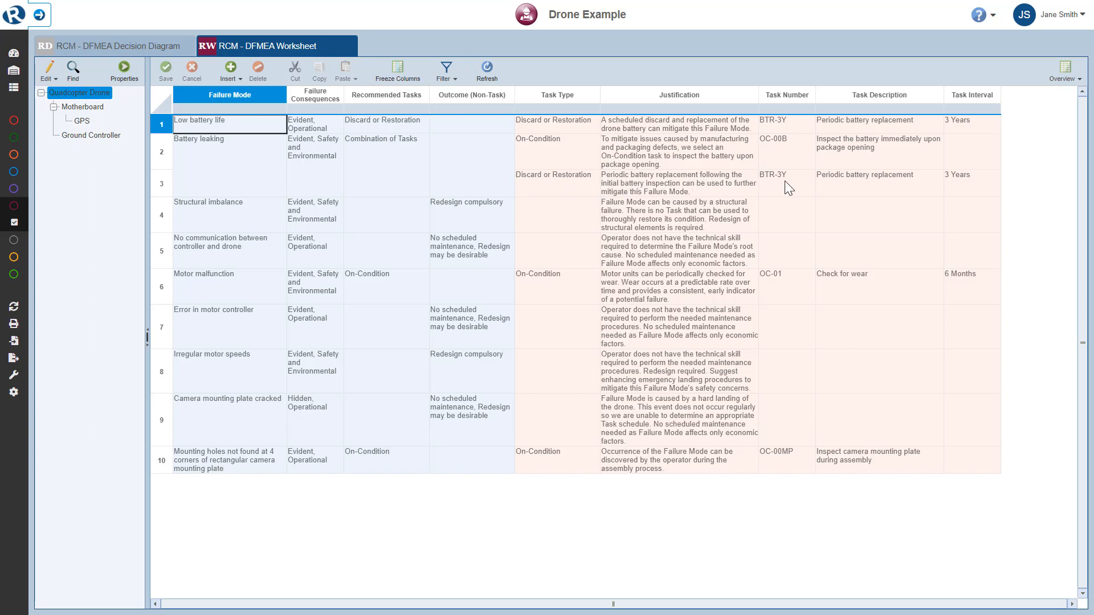
pyautogui.moveTo(461, 178)
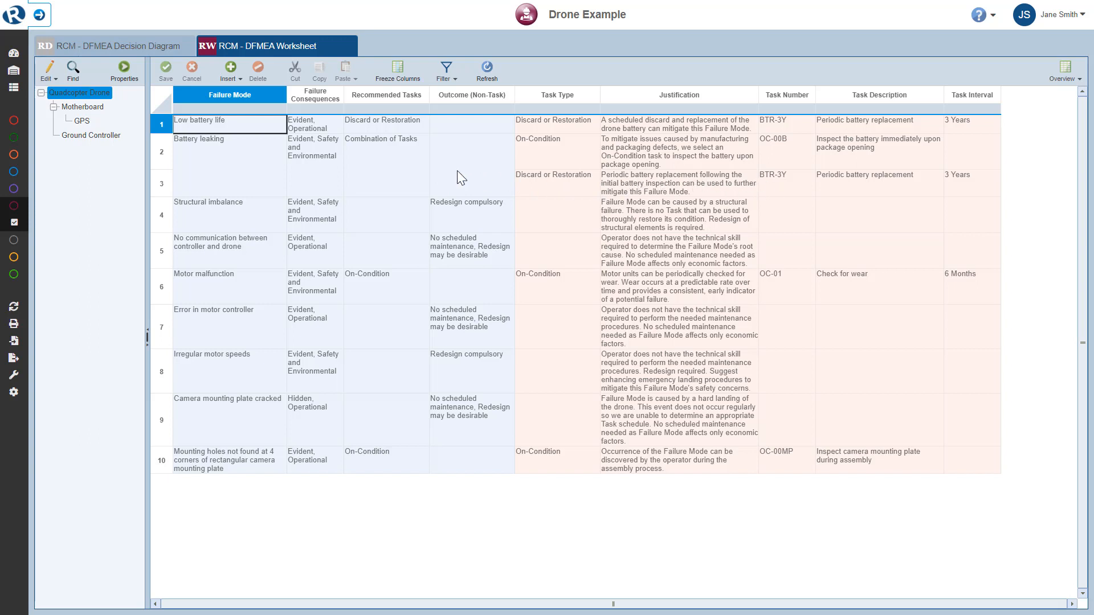
pyautogui.moveTo(267, 128)
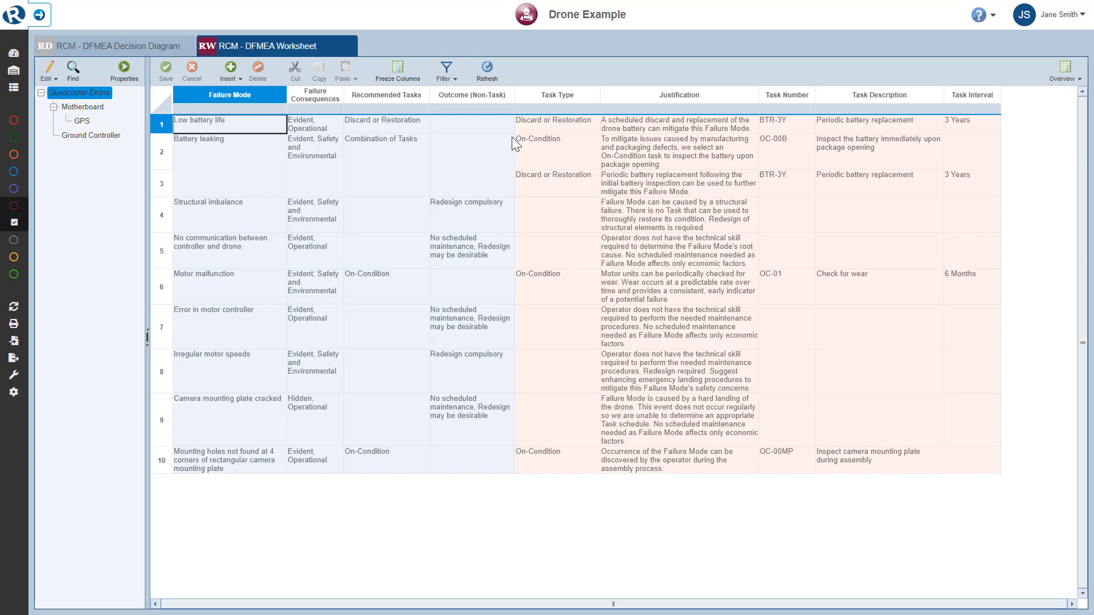
pyautogui.moveTo(825, 133)
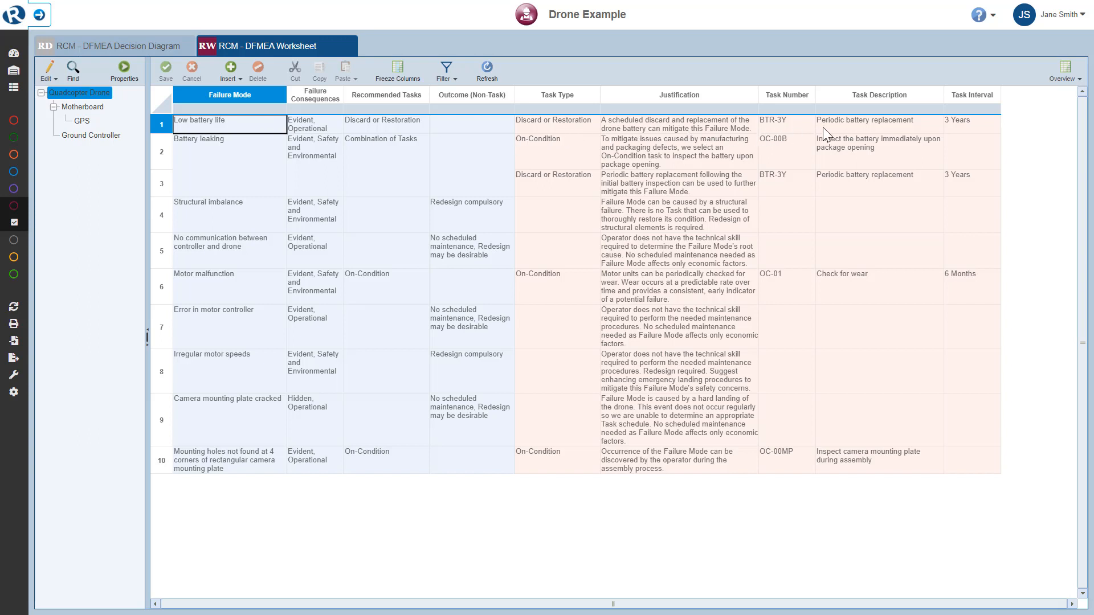
pyautogui.moveTo(857, 133)
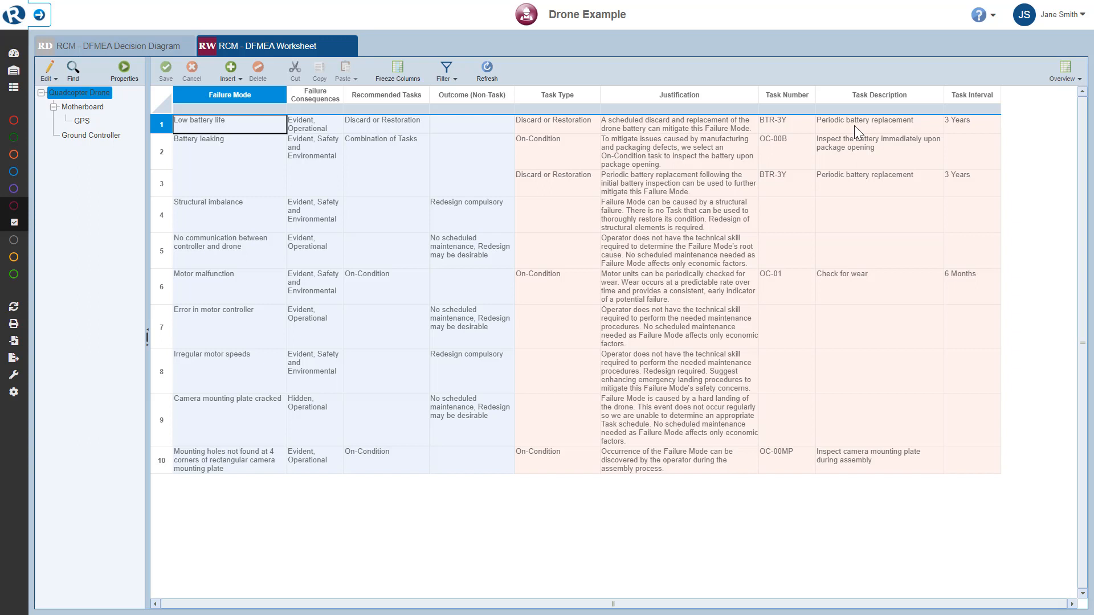
pyautogui.moveTo(558, 239)
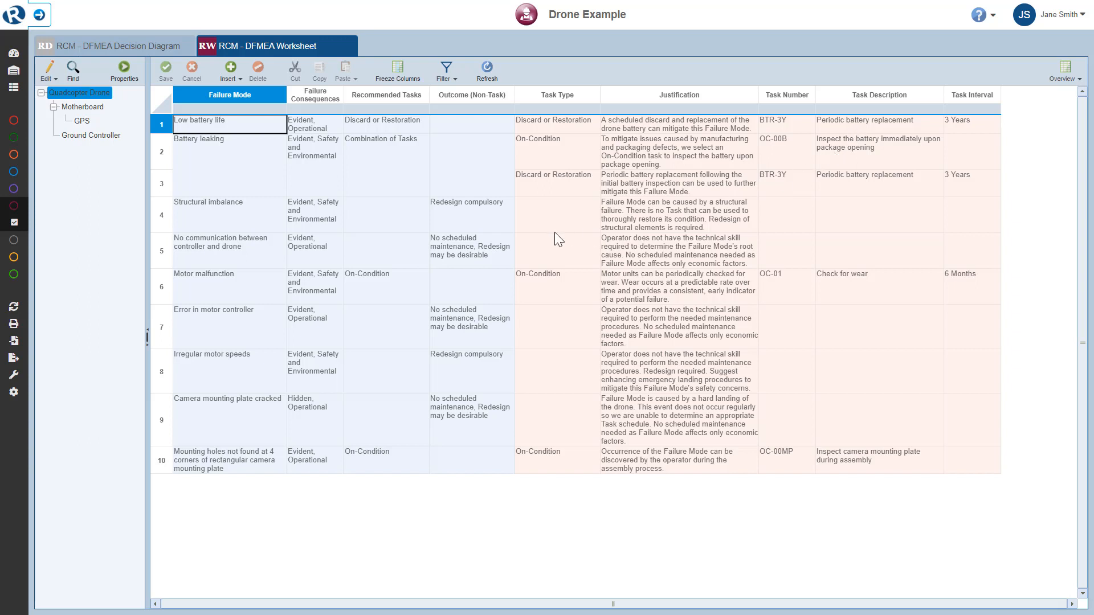
pyautogui.moveTo(110, 326)
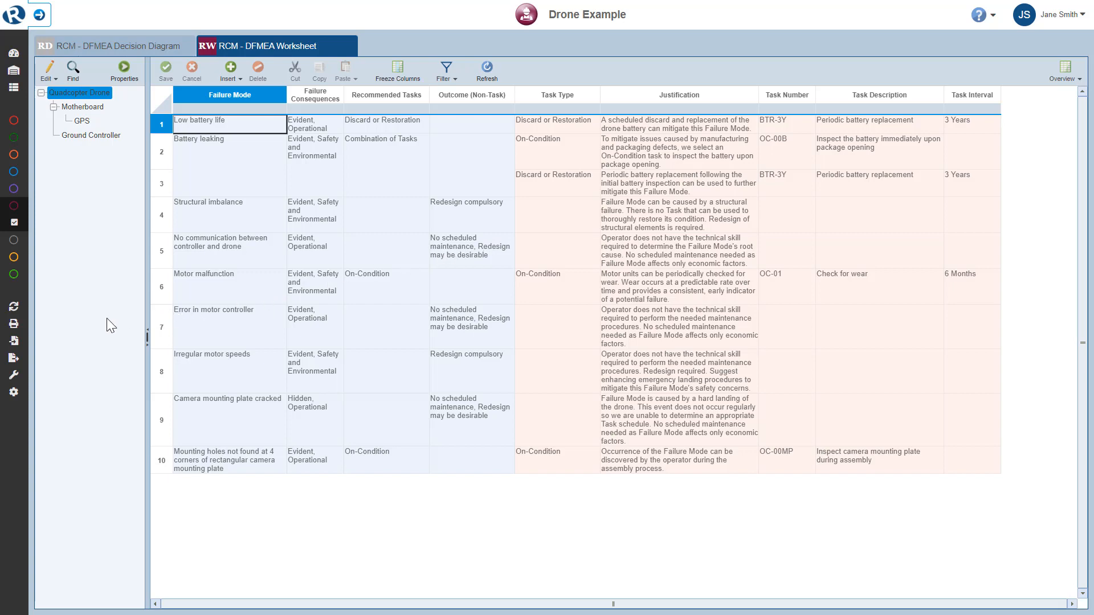
# Step: Generate the RCM - DFMEA Worksheet report with default options including all images
pyautogui.click(14, 341)
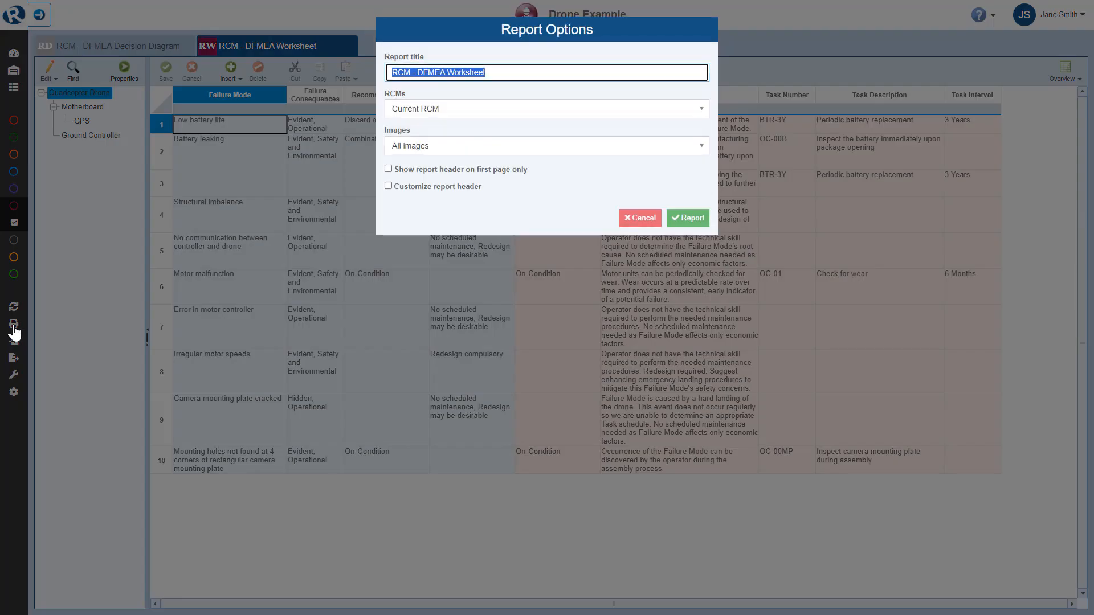
pyautogui.moveTo(528, 239)
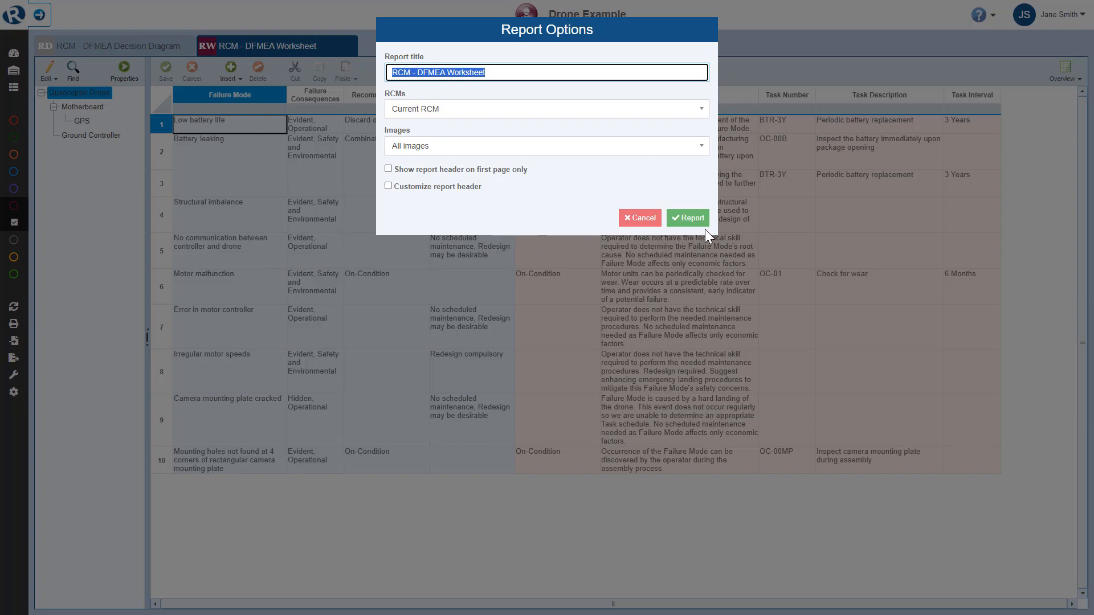
pyautogui.moveTo(713, 110)
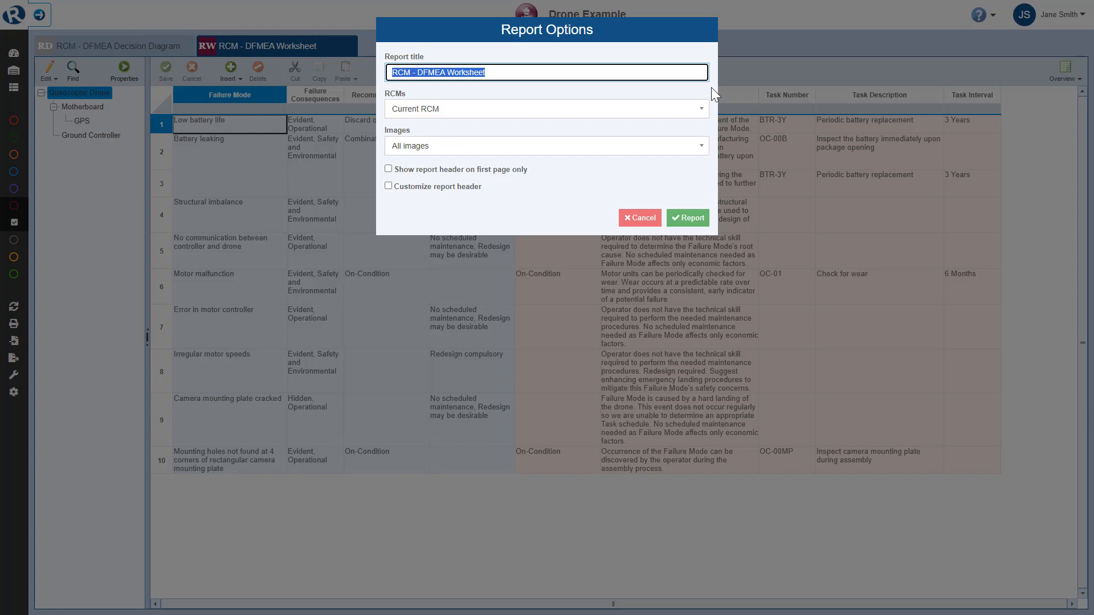
pyautogui.moveTo(714, 112)
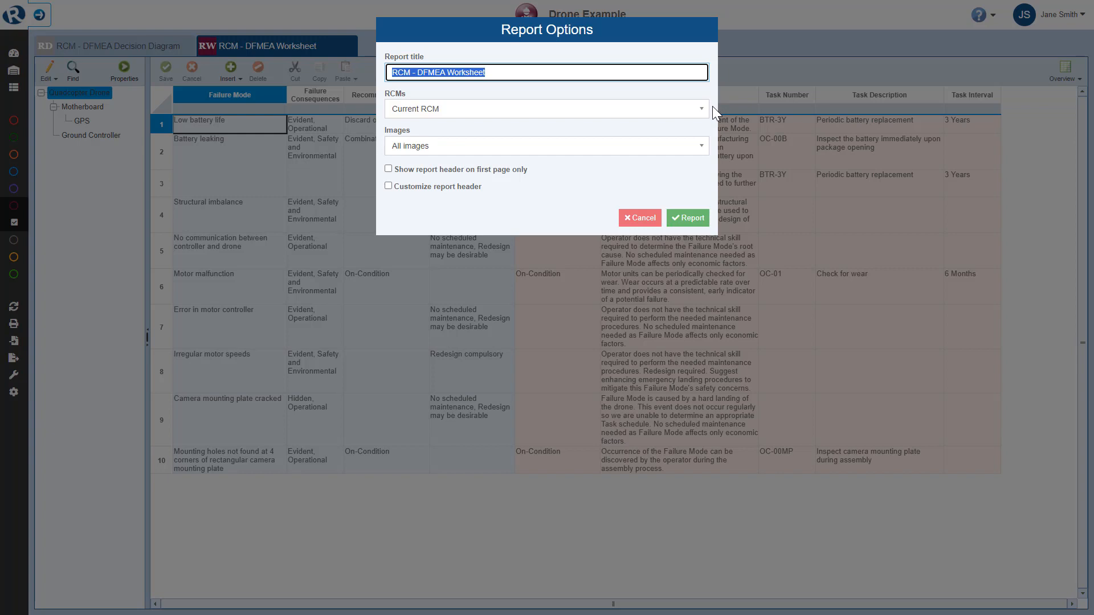
pyautogui.moveTo(719, 138)
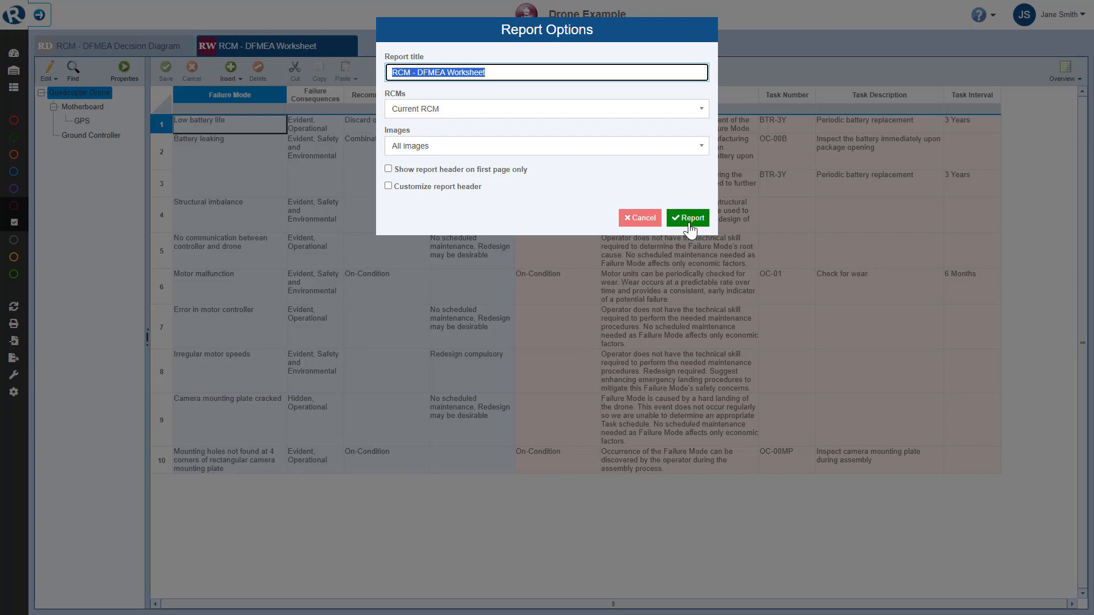
pyautogui.click(687, 217)
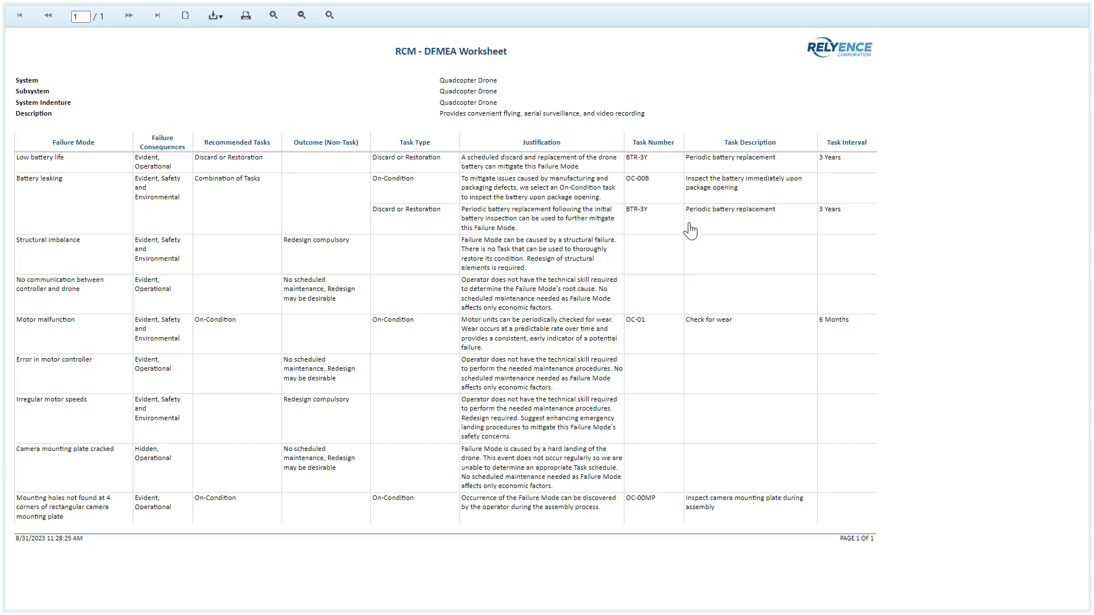
pyautogui.moveTo(337, 88)
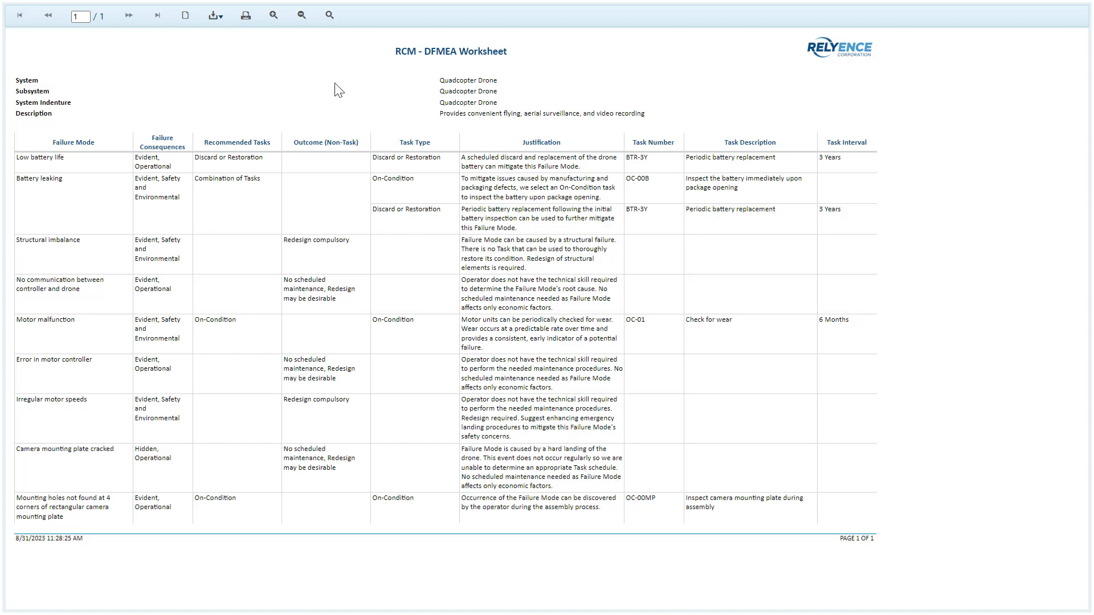
# Step: List the report export formats: PDF, Excel, PowerPoint, TIFF and Word
pyautogui.click(214, 15)
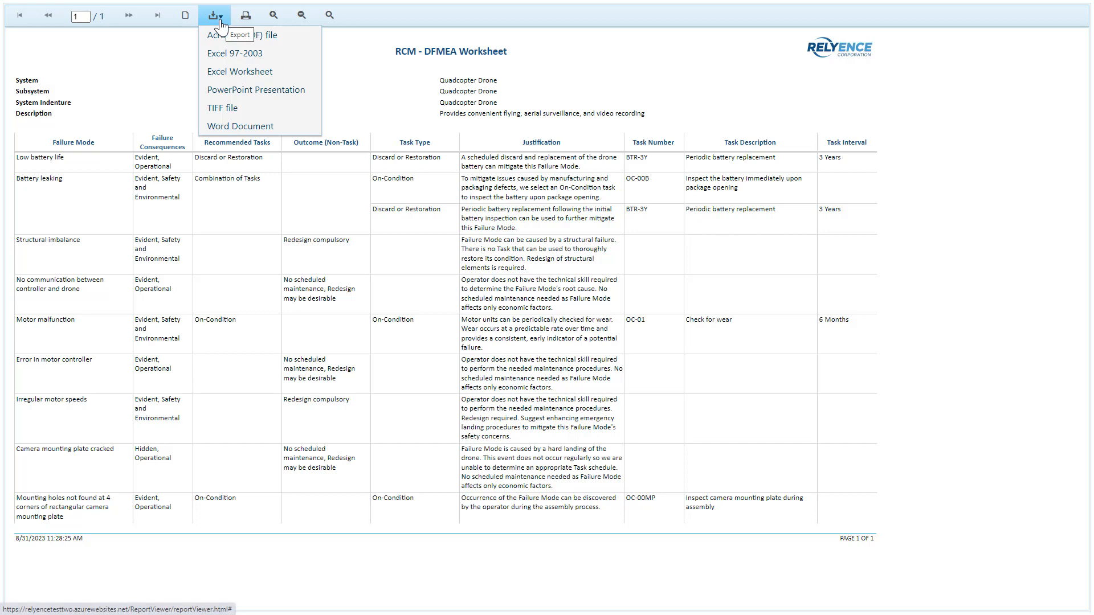